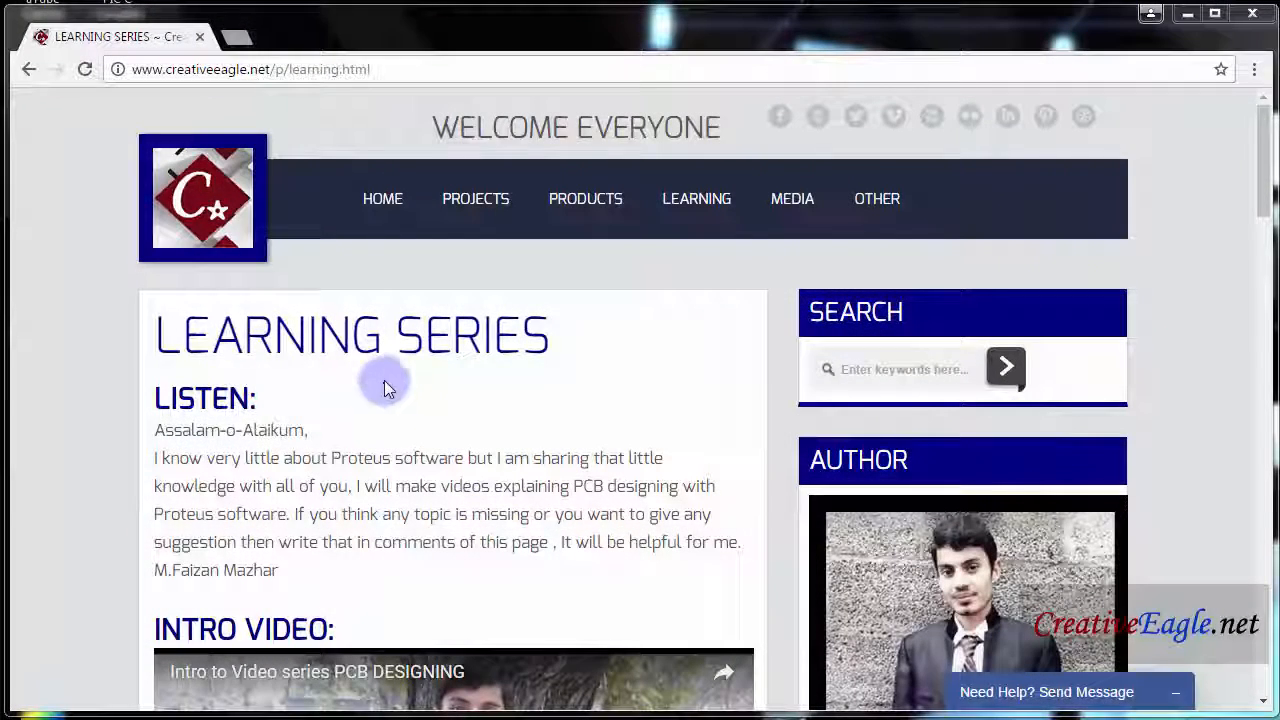
{"action": "mouse_move", "coordinate": [284, 236]}
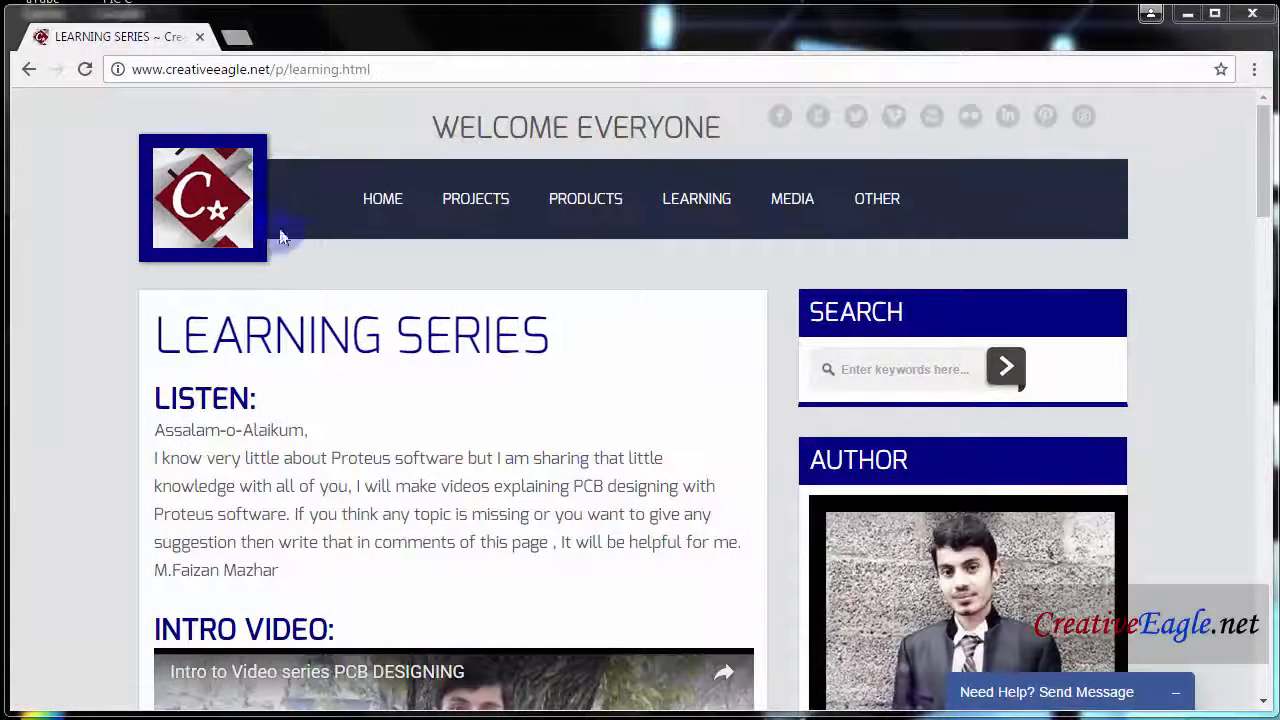
{"action": "mouse_move", "coordinate": [258, 70]}
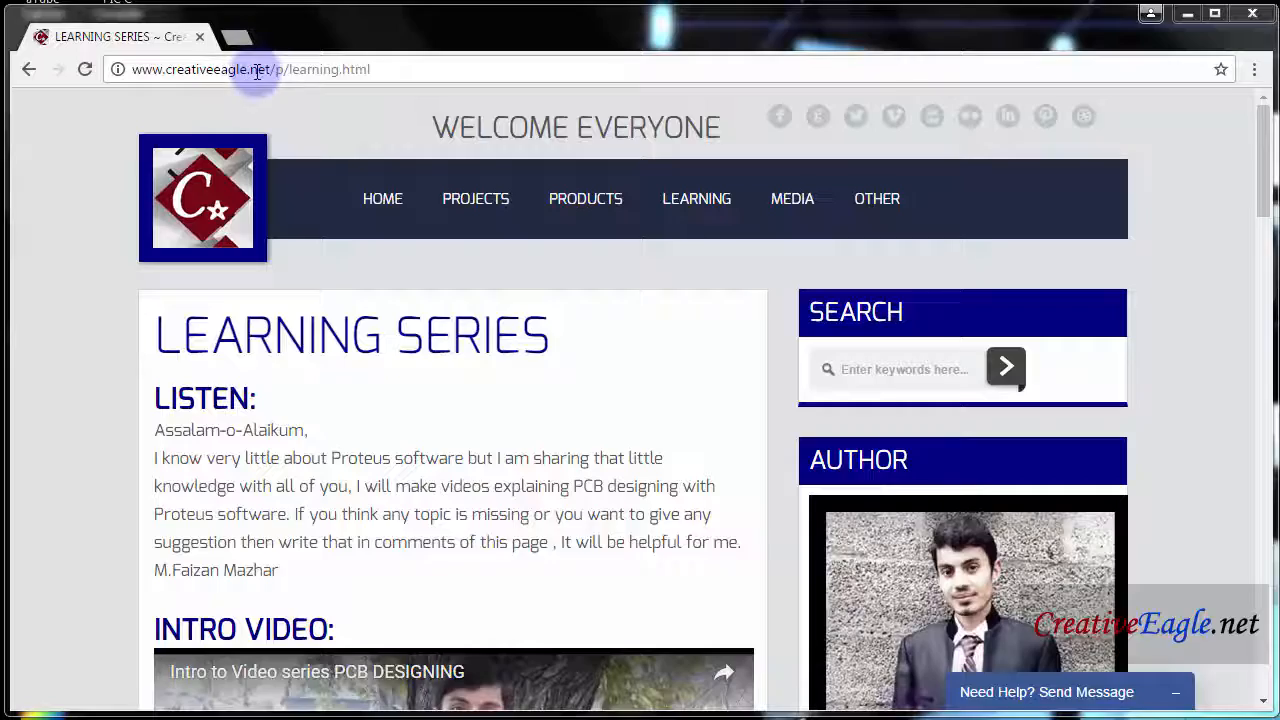
Scroll the Learning Series page down to its list of Proteus and PCB design topics.
{"action": "scroll", "scroll_direction": "down", "scroll_amount": 3}
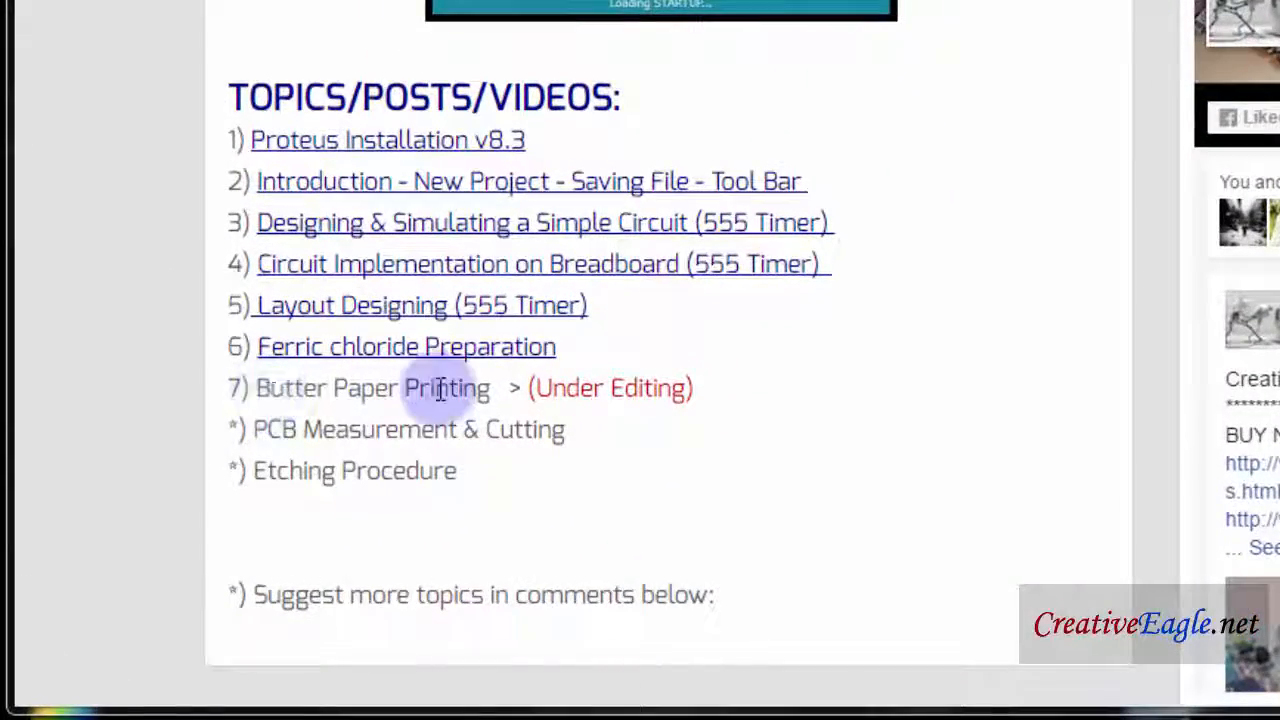
{"action": "mouse_move", "coordinate": [476, 388]}
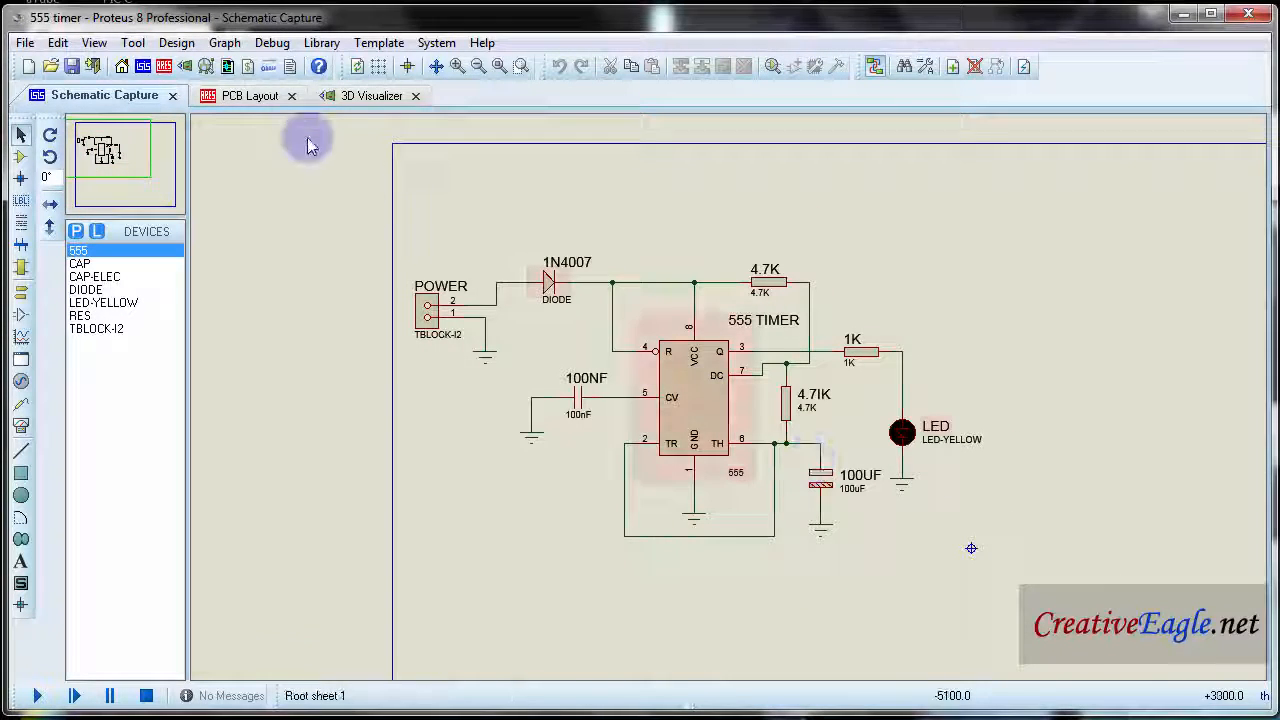
View the 3D board, return to the PCB layout and bring up the Output options.
{"action": "left_click", "coordinate": [238, 96]}
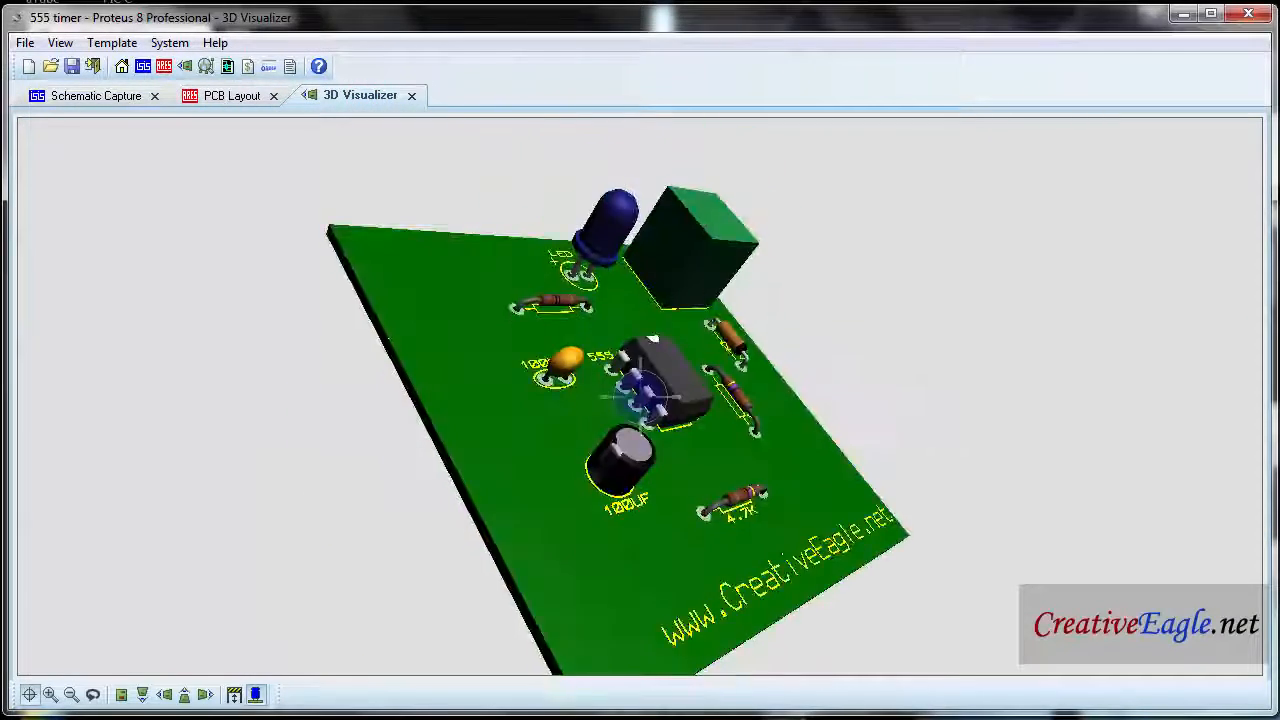
{"action": "left_click", "coordinate": [230, 96]}
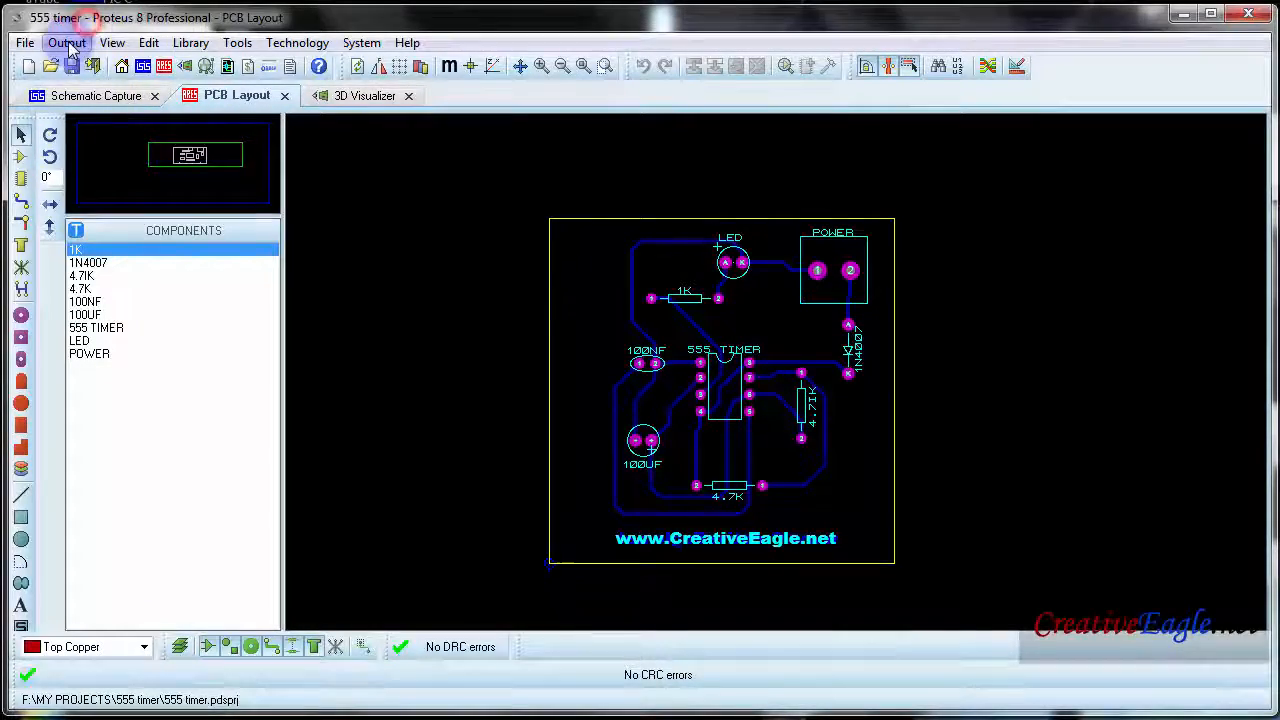
{"action": "left_click", "coordinate": [66, 44]}
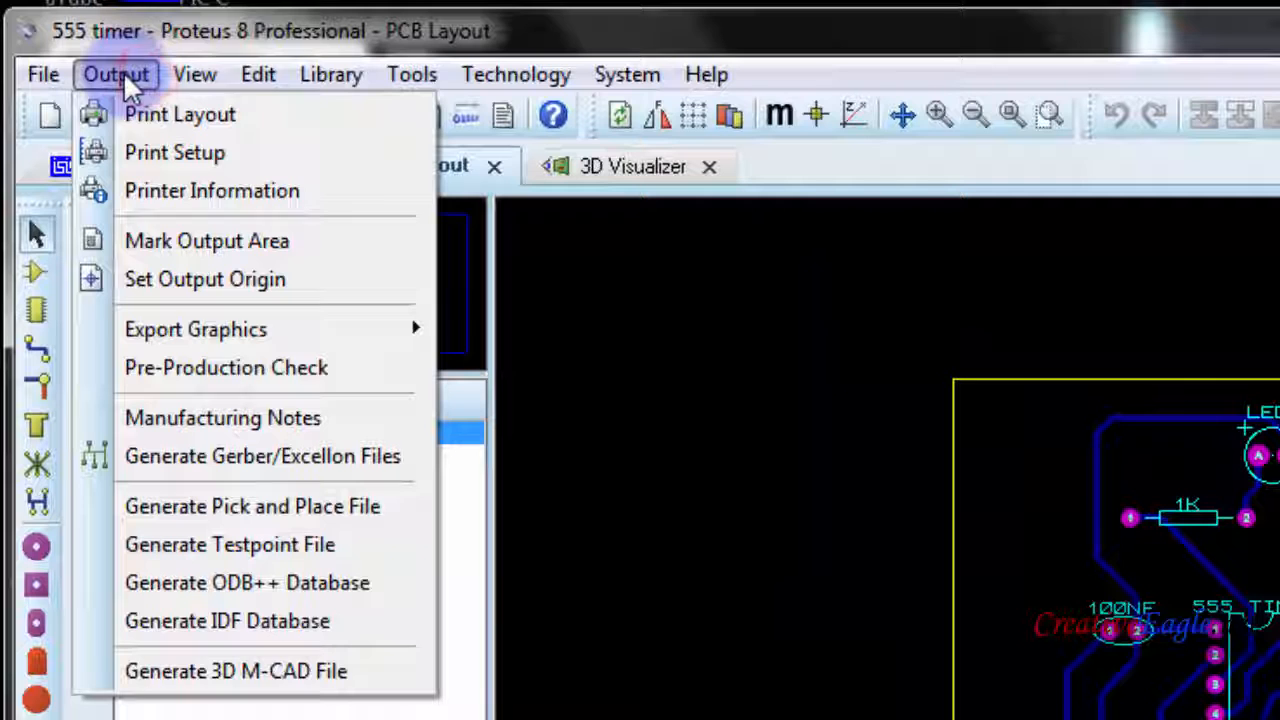
{"action": "mouse_move", "coordinate": [202, 368]}
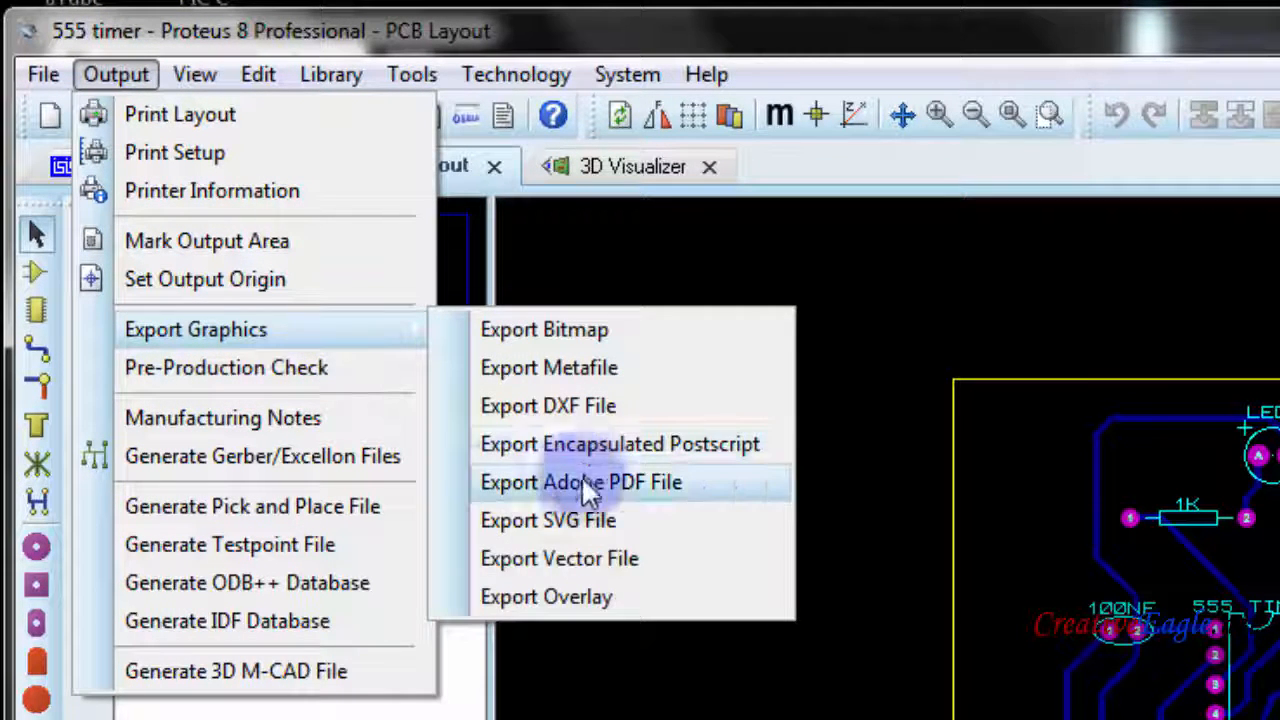
Select Export Adobe PDF with only the Bottom Copper and Board Edge layers included.
{"action": "left_click", "coordinate": [580, 482]}
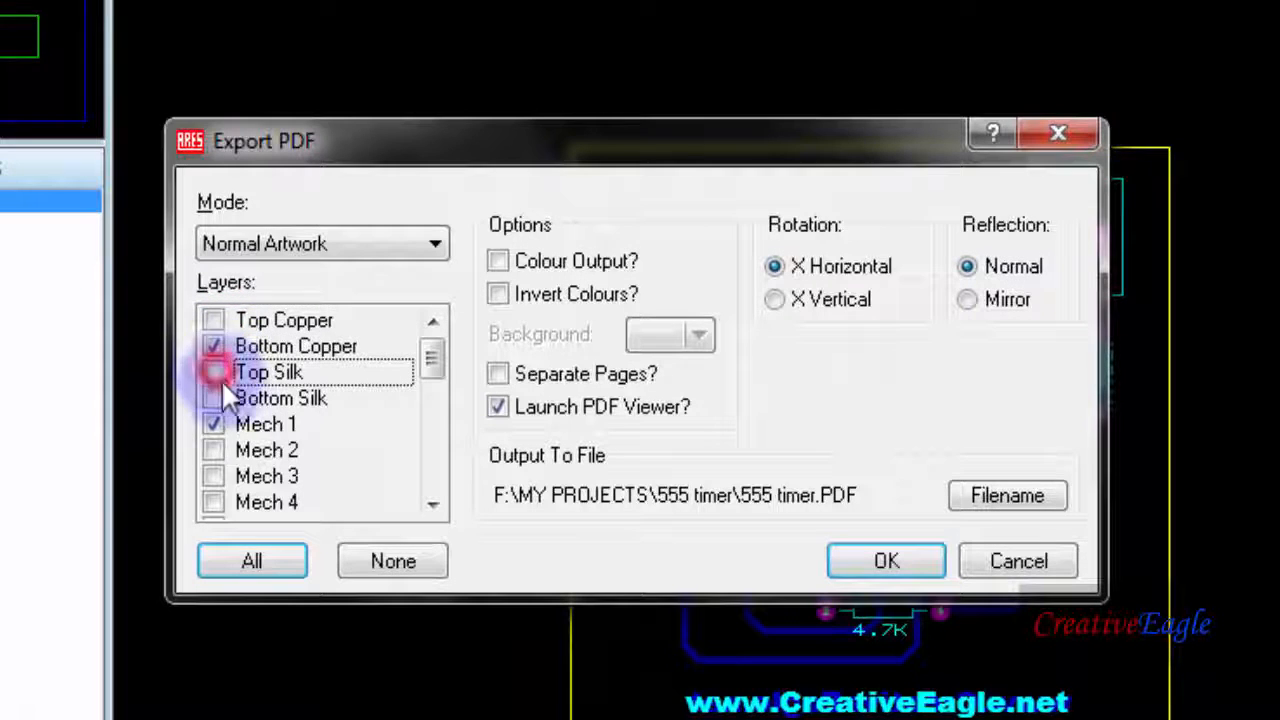
{"action": "scroll", "scroll_direction": "down", "scroll_amount": 3}
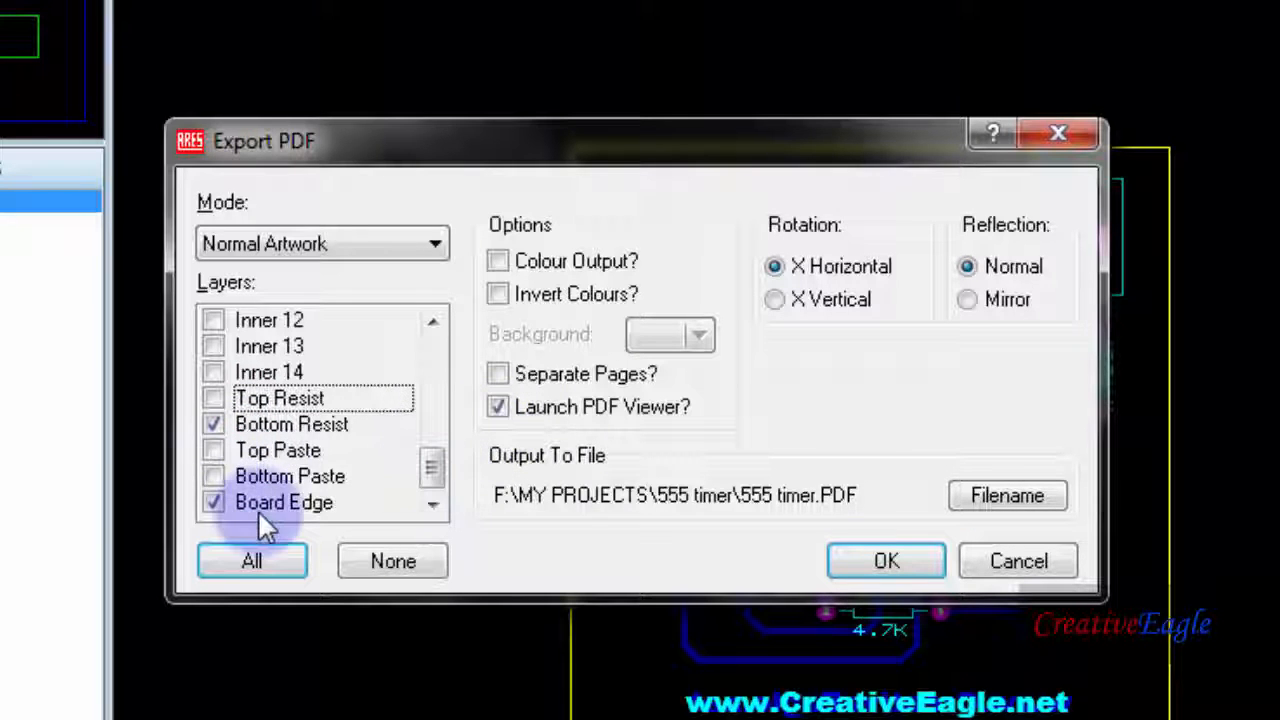
{"action": "mouse_move", "coordinate": [280, 424]}
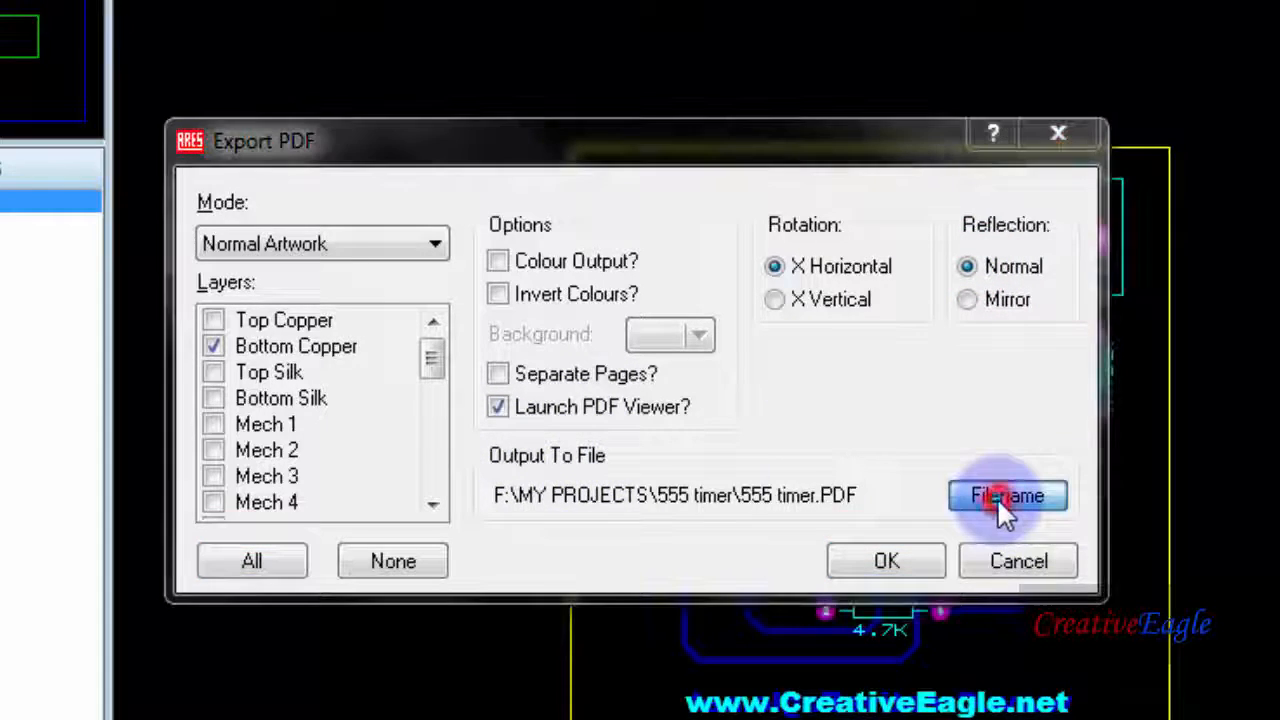
Set the export file to Bottom copper.pdf in F:\MY PROJECTS\Prints.
{"action": "left_click", "coordinate": [1008, 496]}
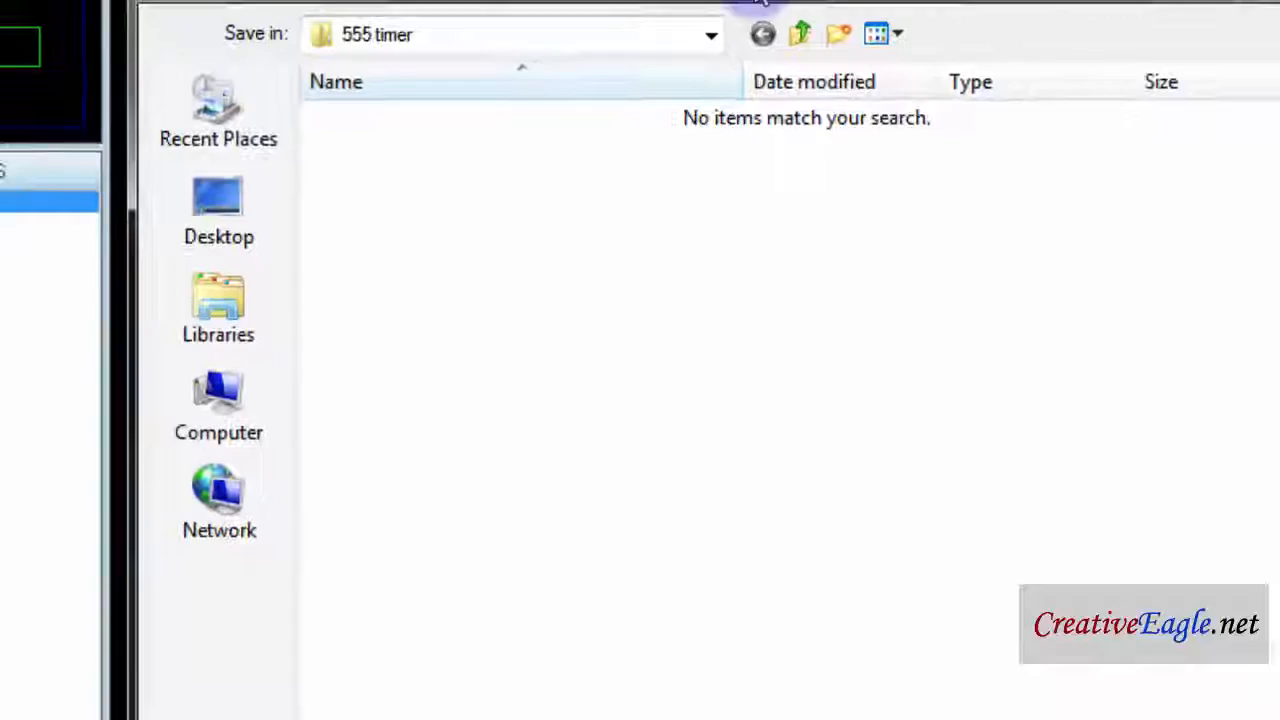
{"action": "left_click", "coordinate": [712, 32]}
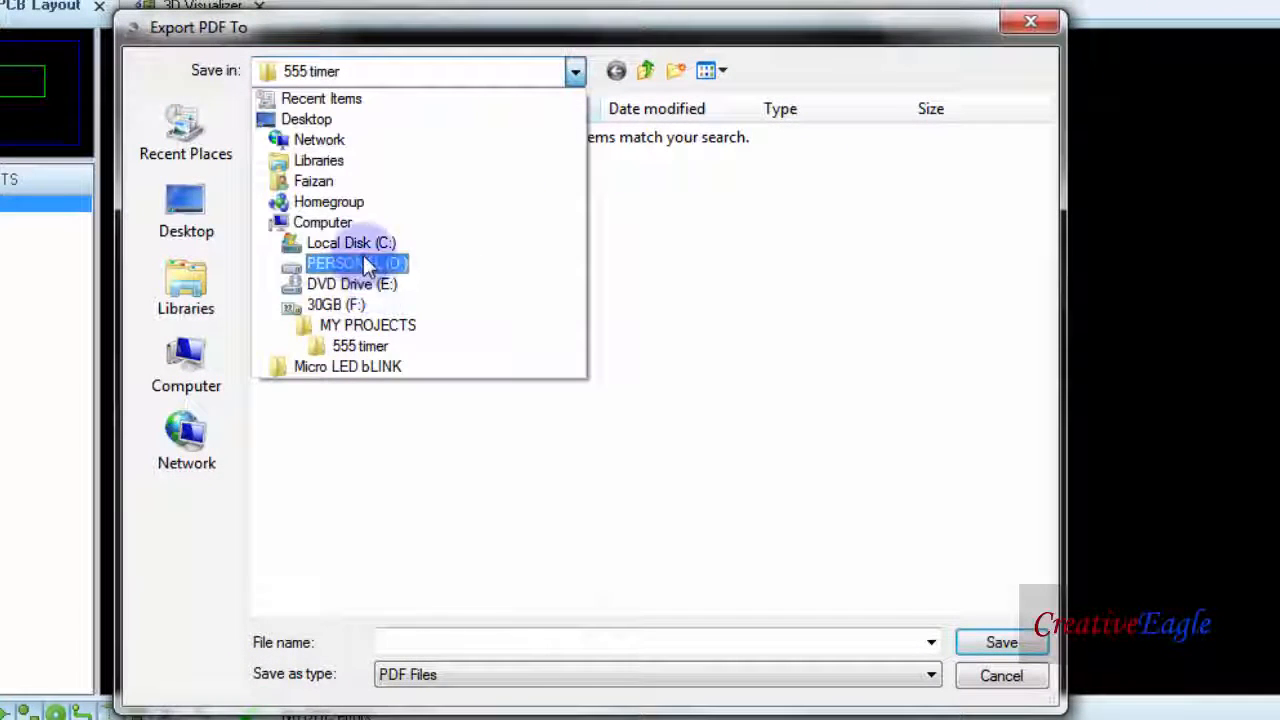
{"action": "left_click", "coordinate": [324, 304]}
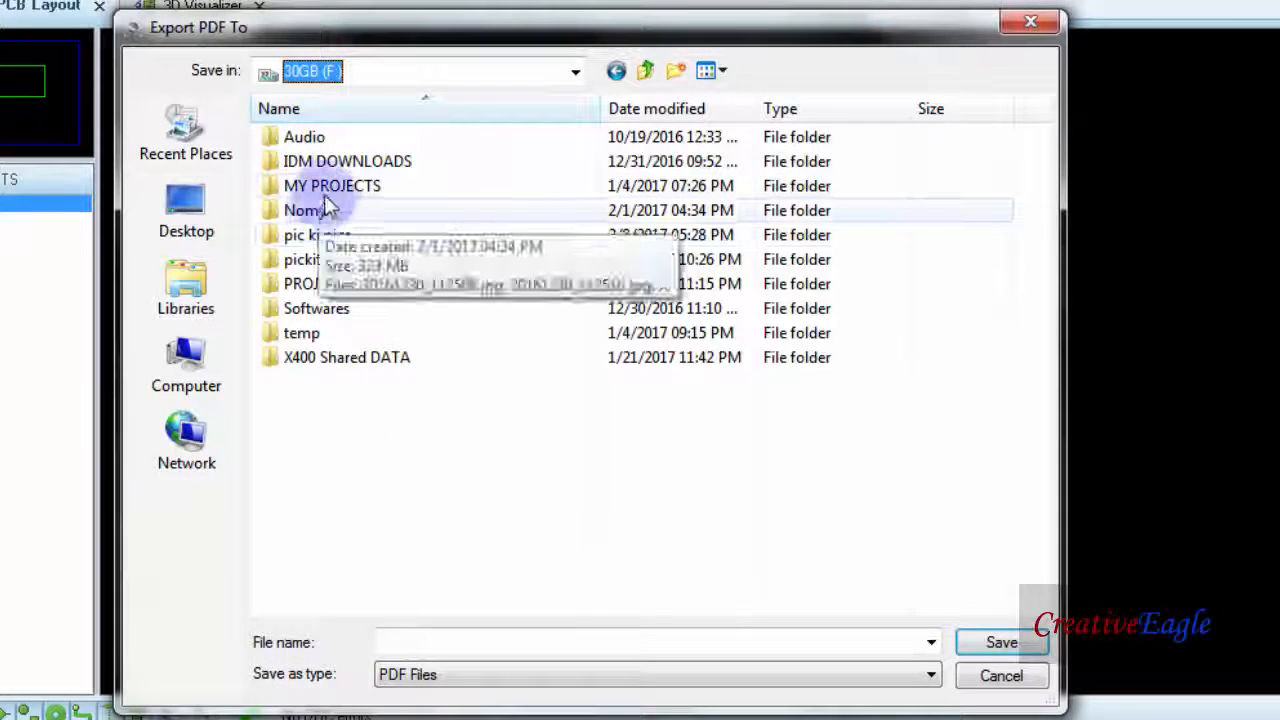
{"action": "double_click", "coordinate": [332, 184]}
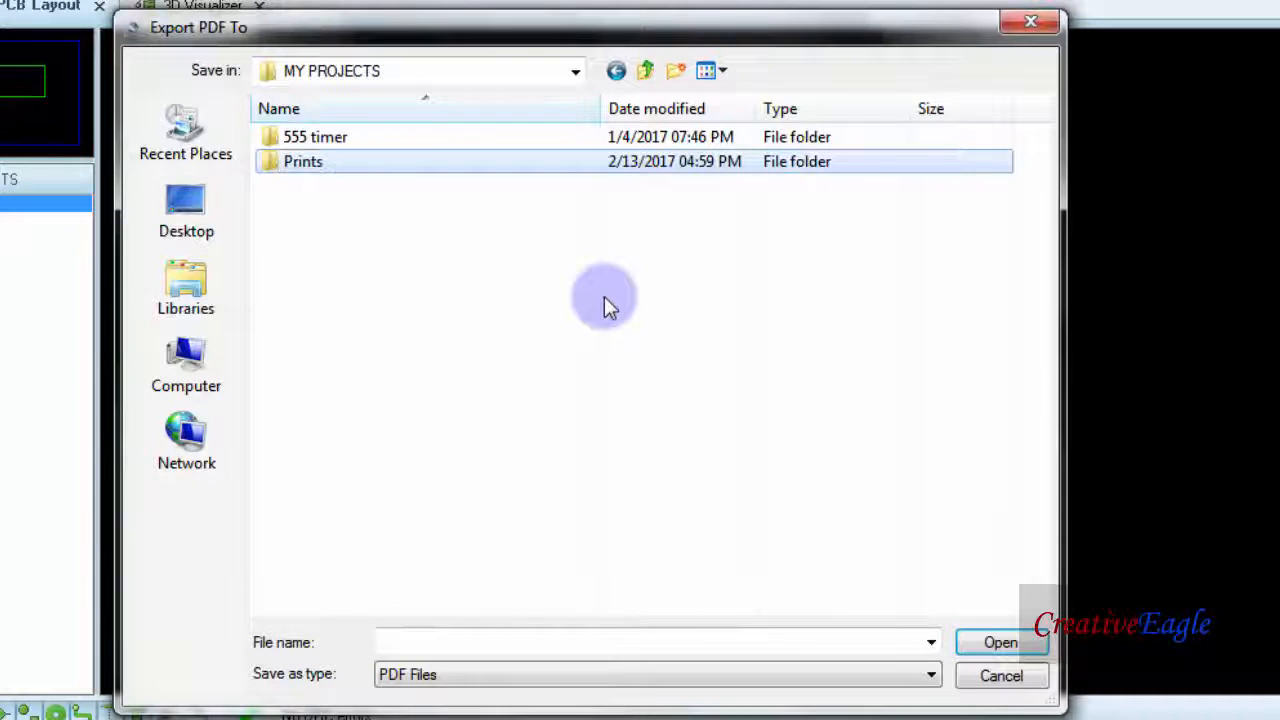
{"action": "double_click", "coordinate": [304, 160]}
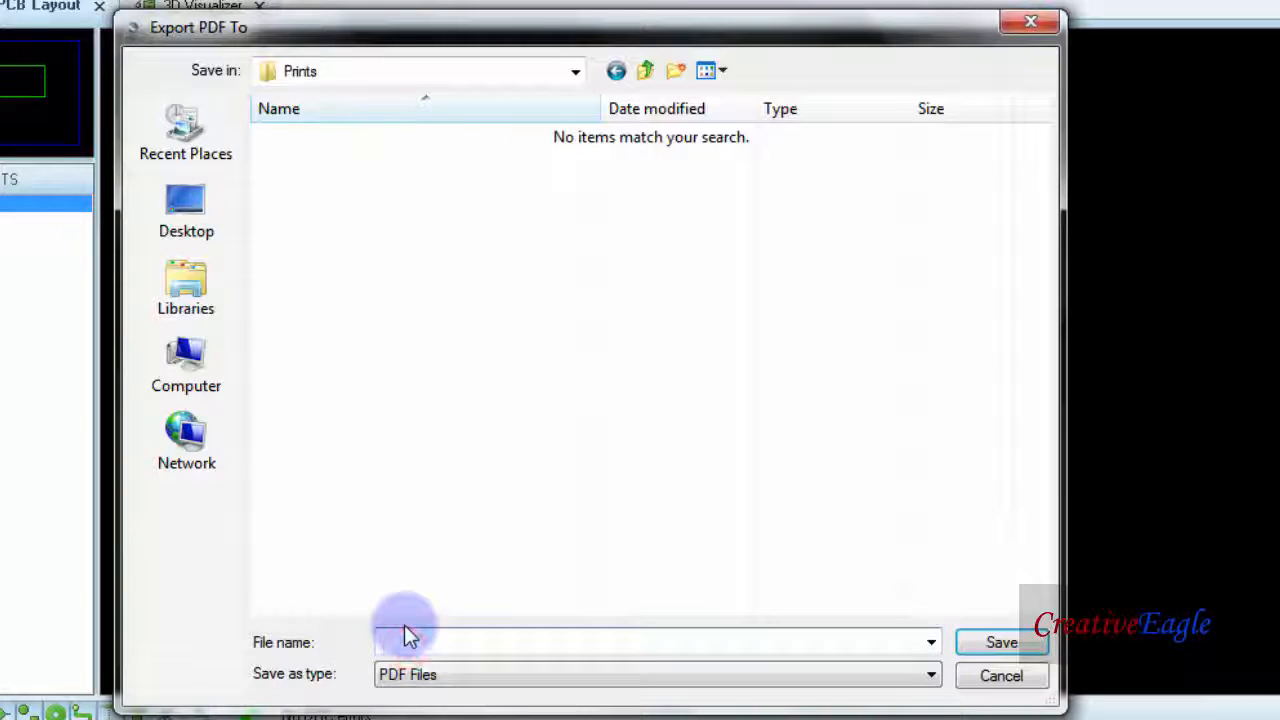
{"action": "type", "text": "Bottom coppe"}
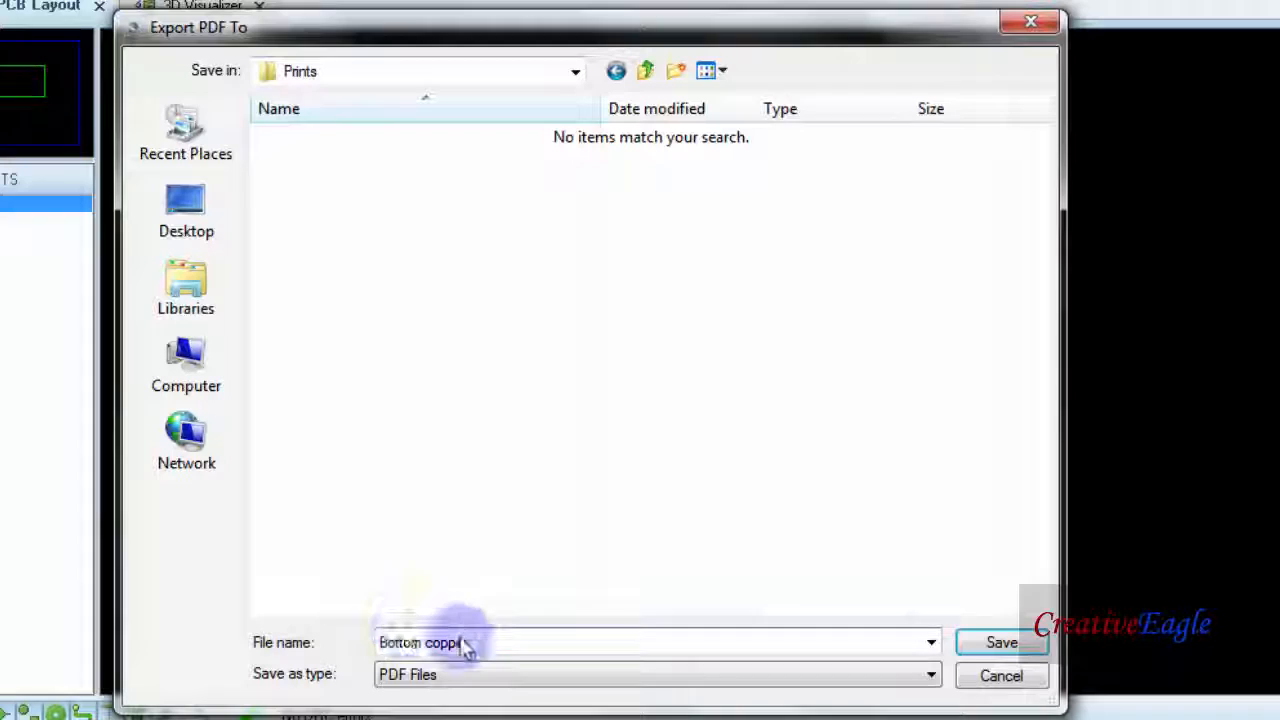
{"action": "left_click", "coordinate": [1000, 642]}
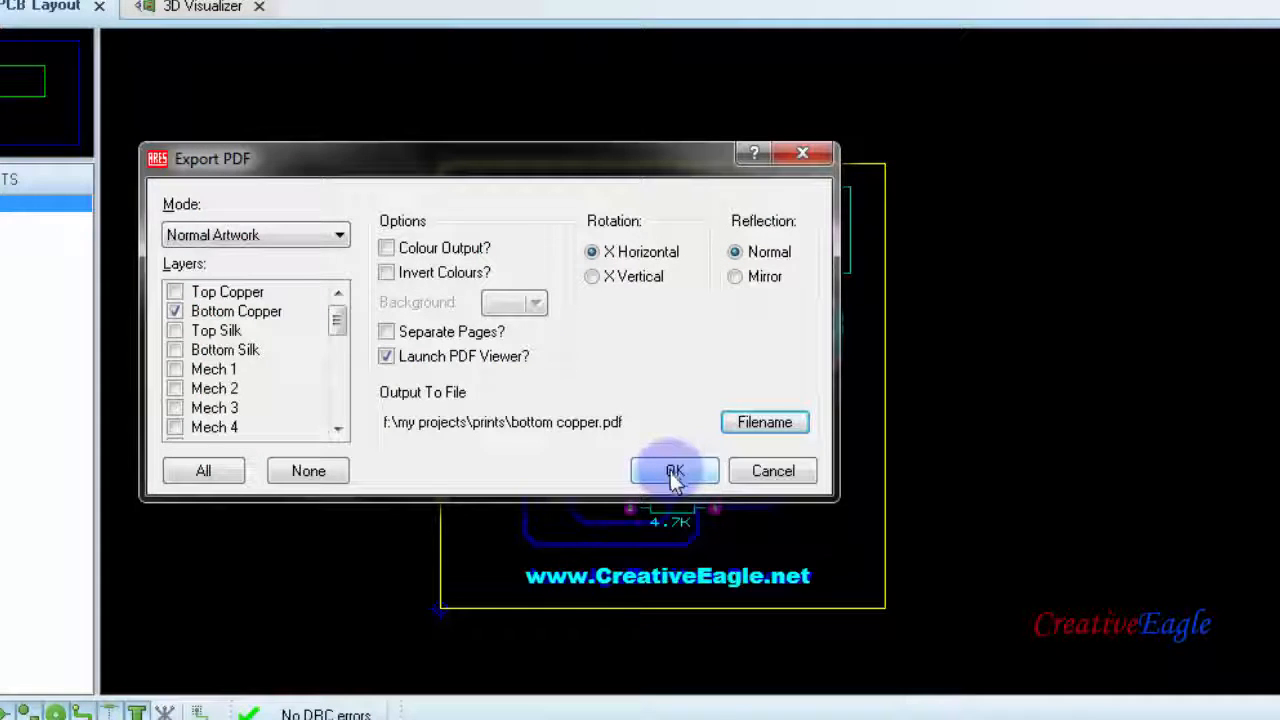
Run the export to generate the bottom copper PDF.
{"action": "left_click", "coordinate": [672, 472]}
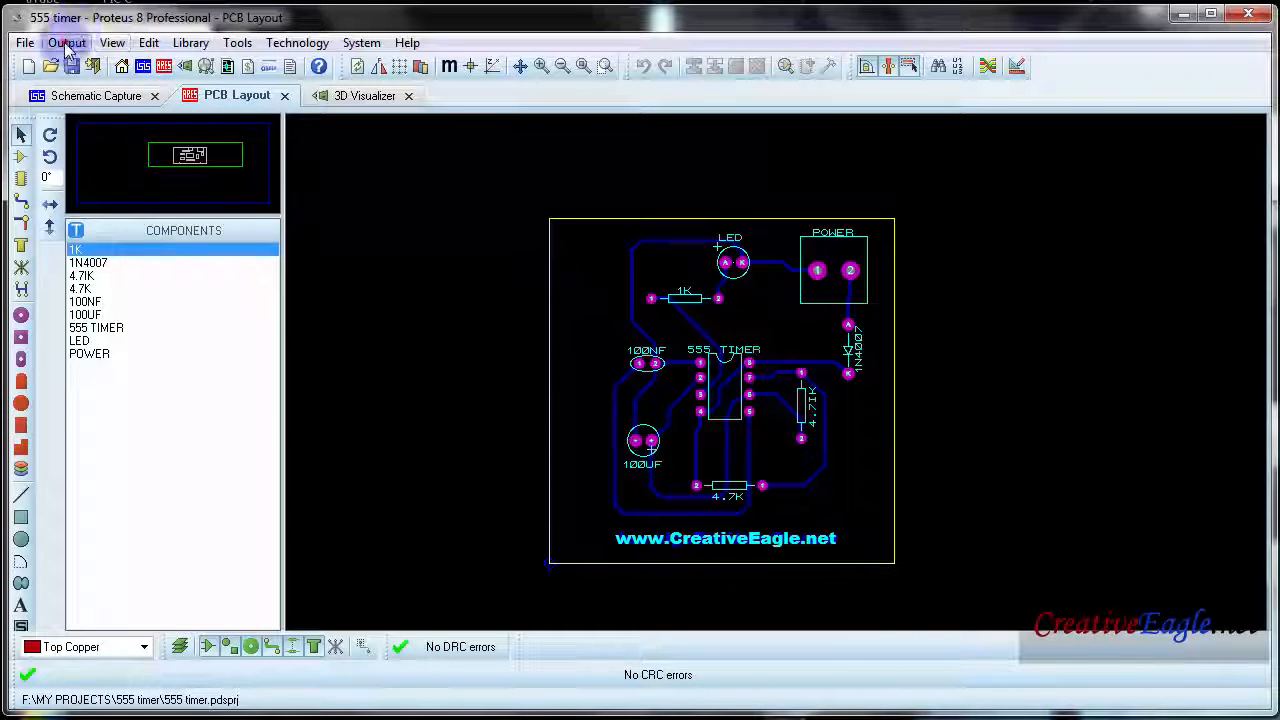
Set up a second PDF export with only the Top Silk layer, mirrored.
{"action": "left_click", "coordinate": [66, 44]}
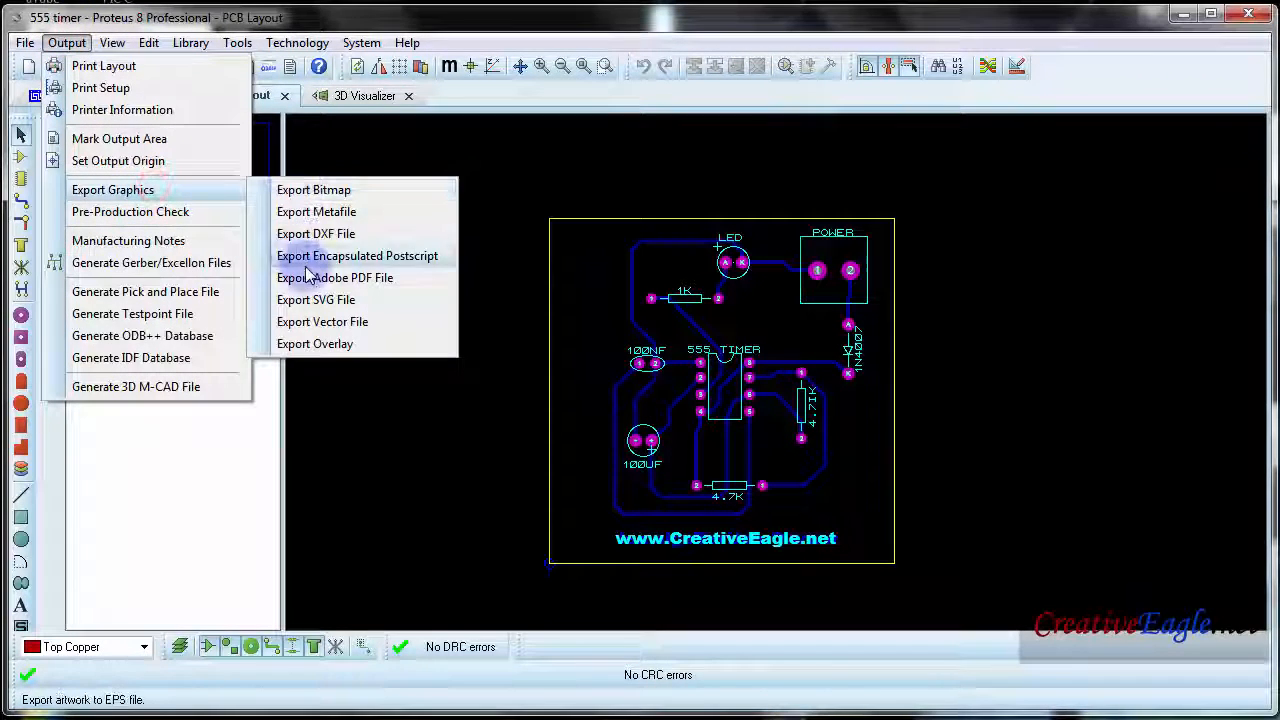
{"action": "left_click", "coordinate": [334, 276]}
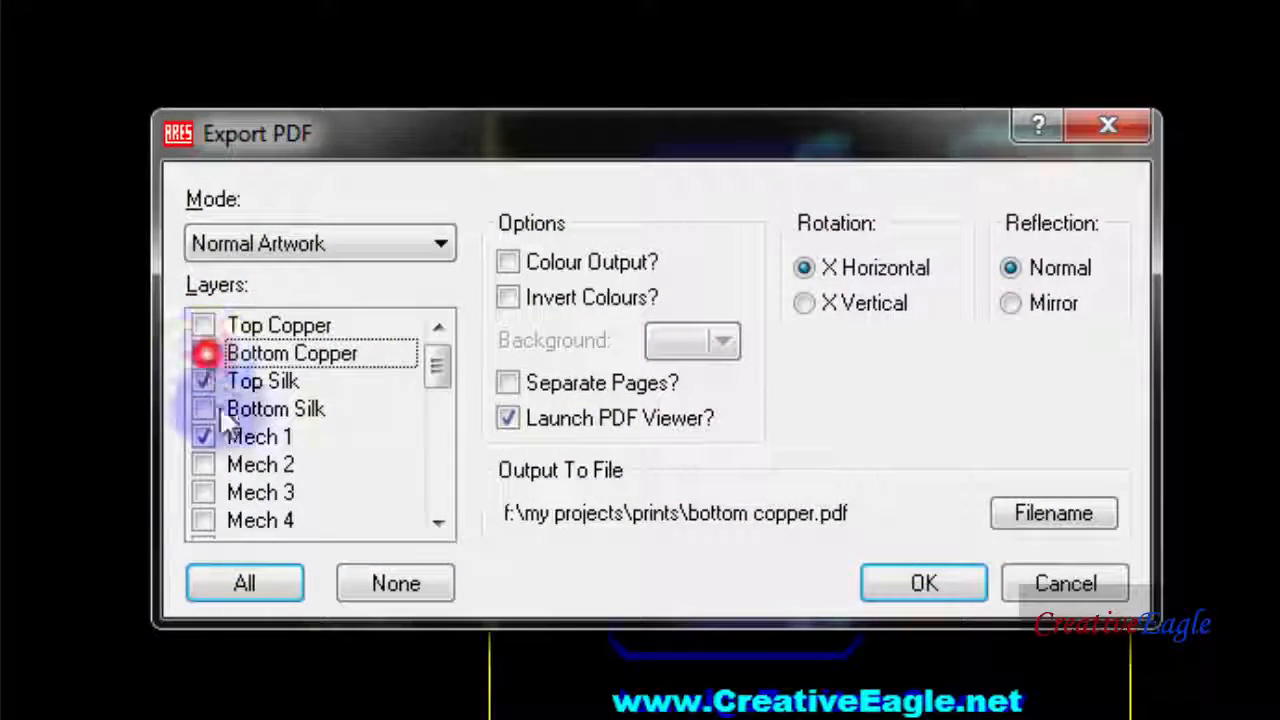
{"action": "scroll", "scroll_direction": "down", "scroll_amount": 3}
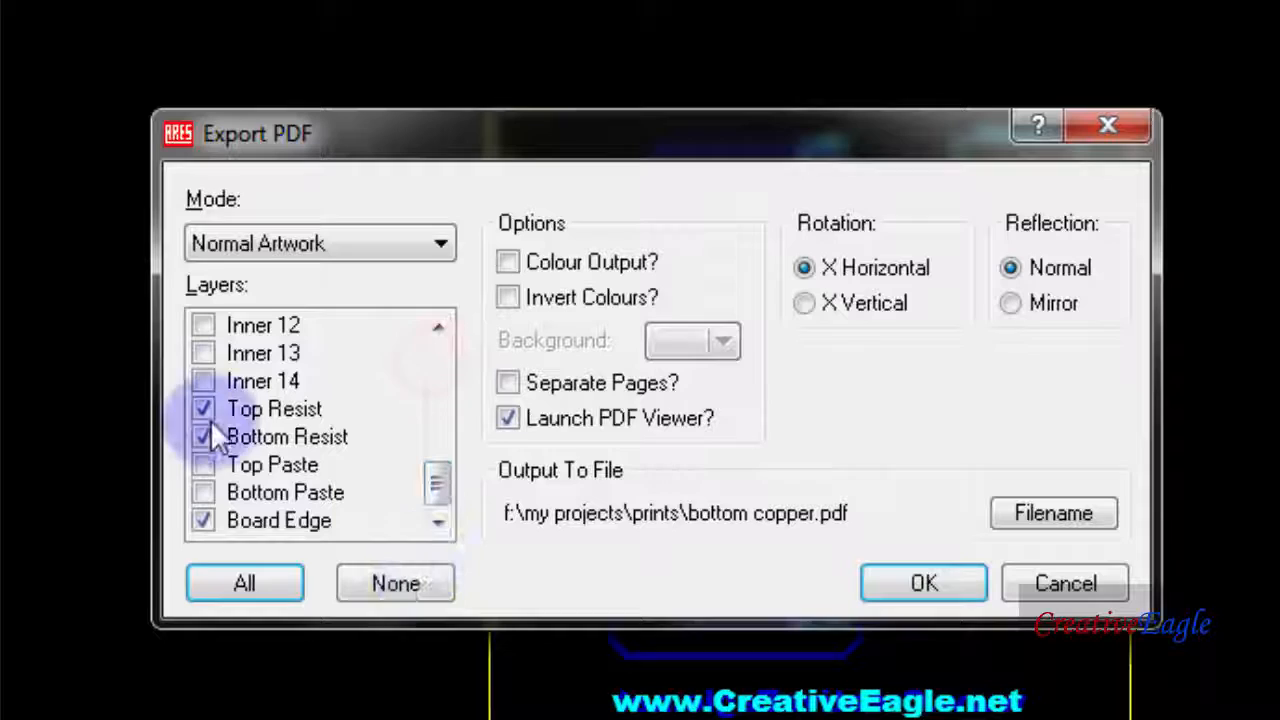
{"action": "left_click", "coordinate": [204, 408]}
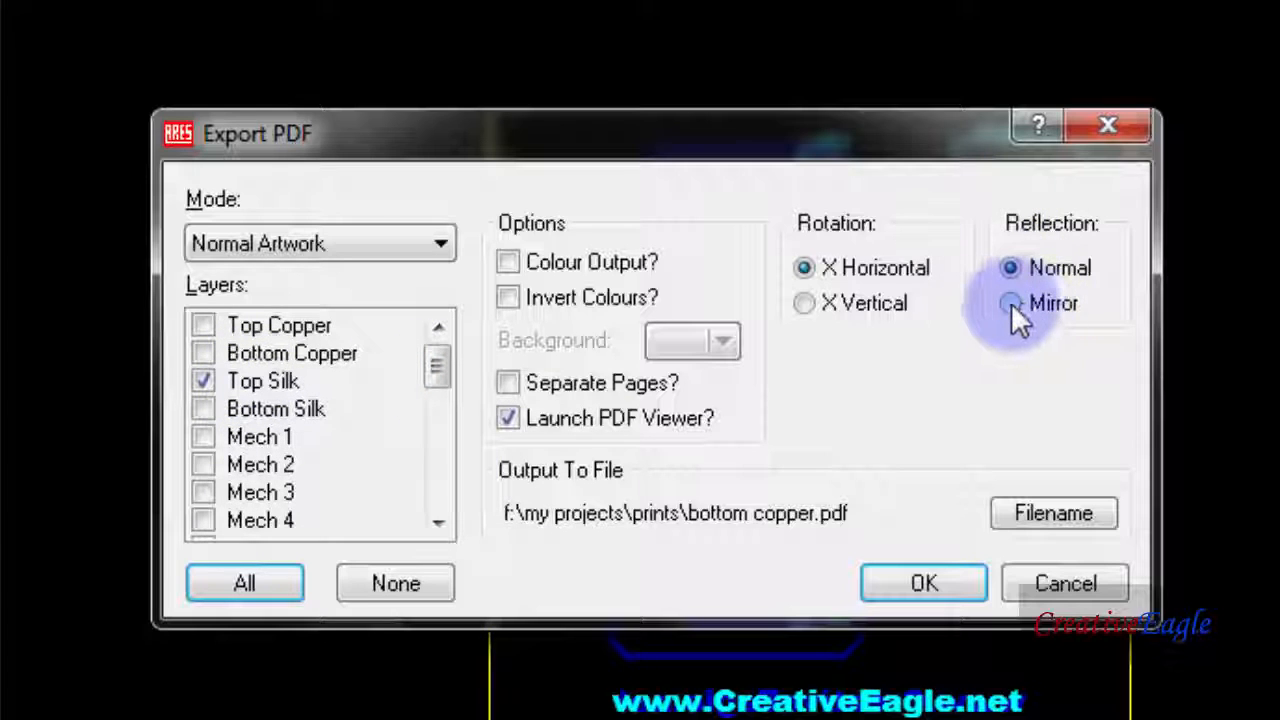
{"action": "left_click", "coordinate": [1010, 304]}
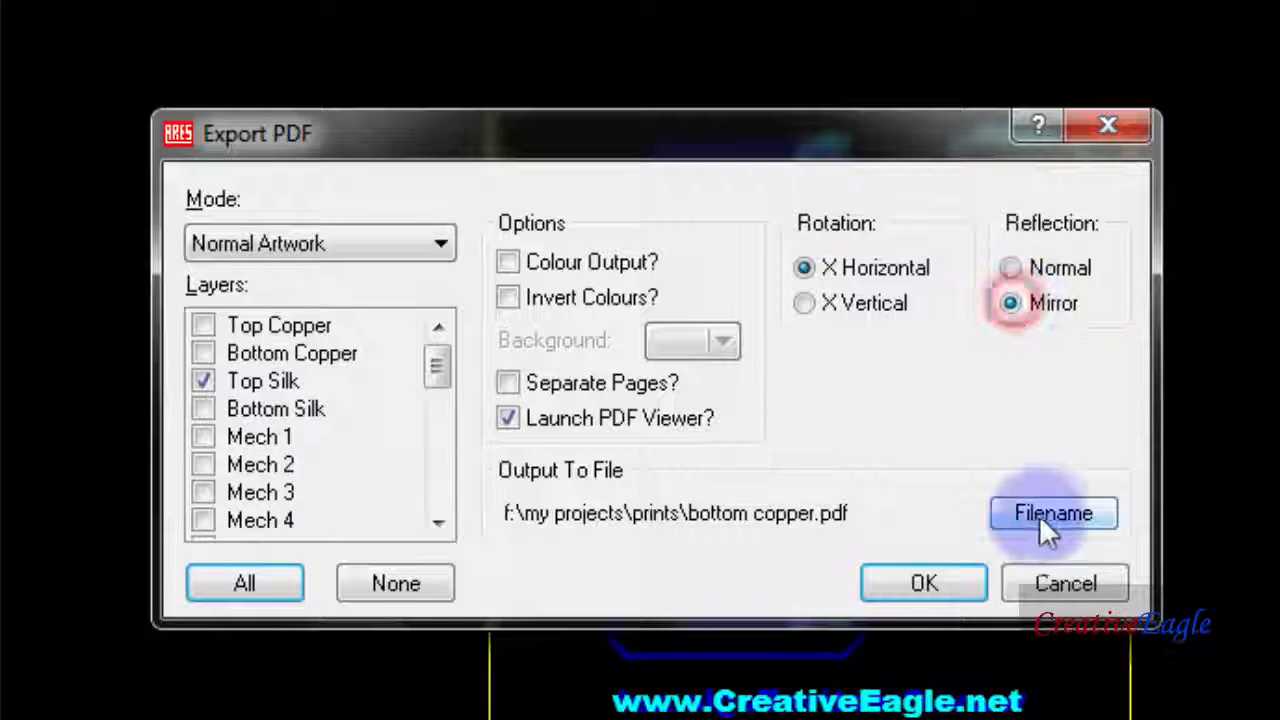
Name the export file top silk.pdf in the Prints folder.
{"action": "left_click", "coordinate": [1054, 512]}
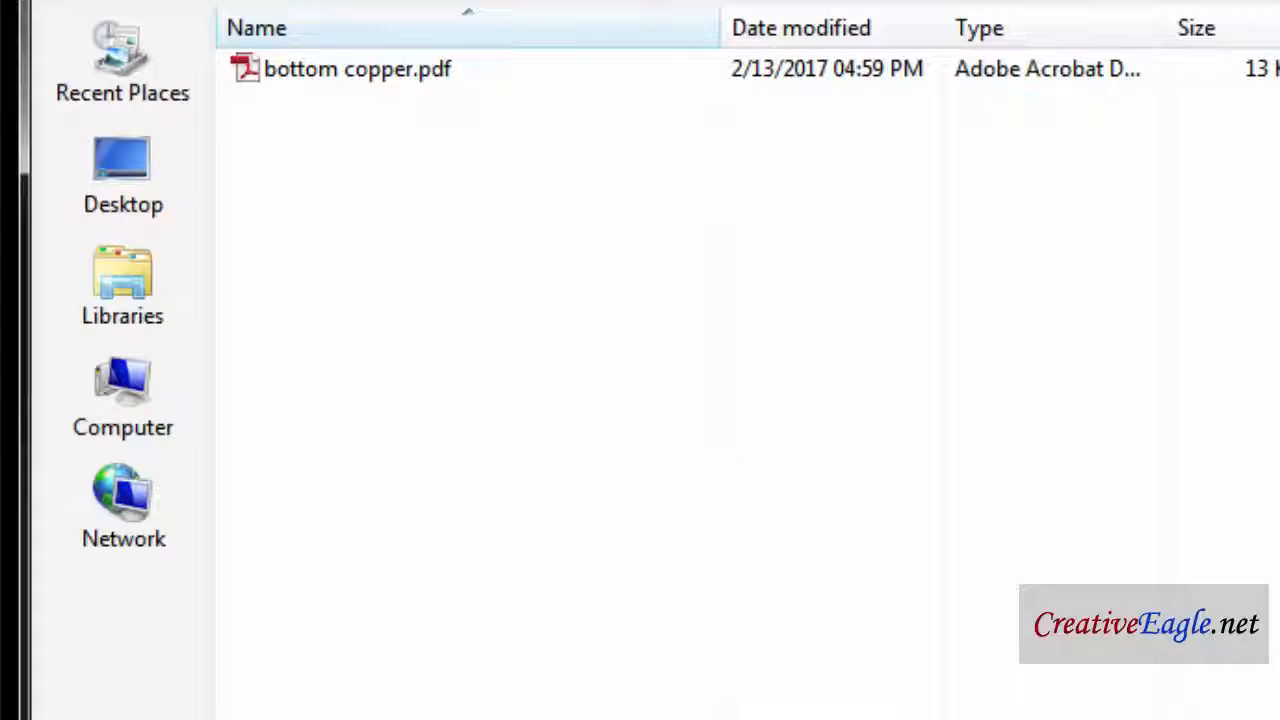
{"action": "left_click", "coordinate": [456, 702]}
{"action": "type", "text": "TOP"}
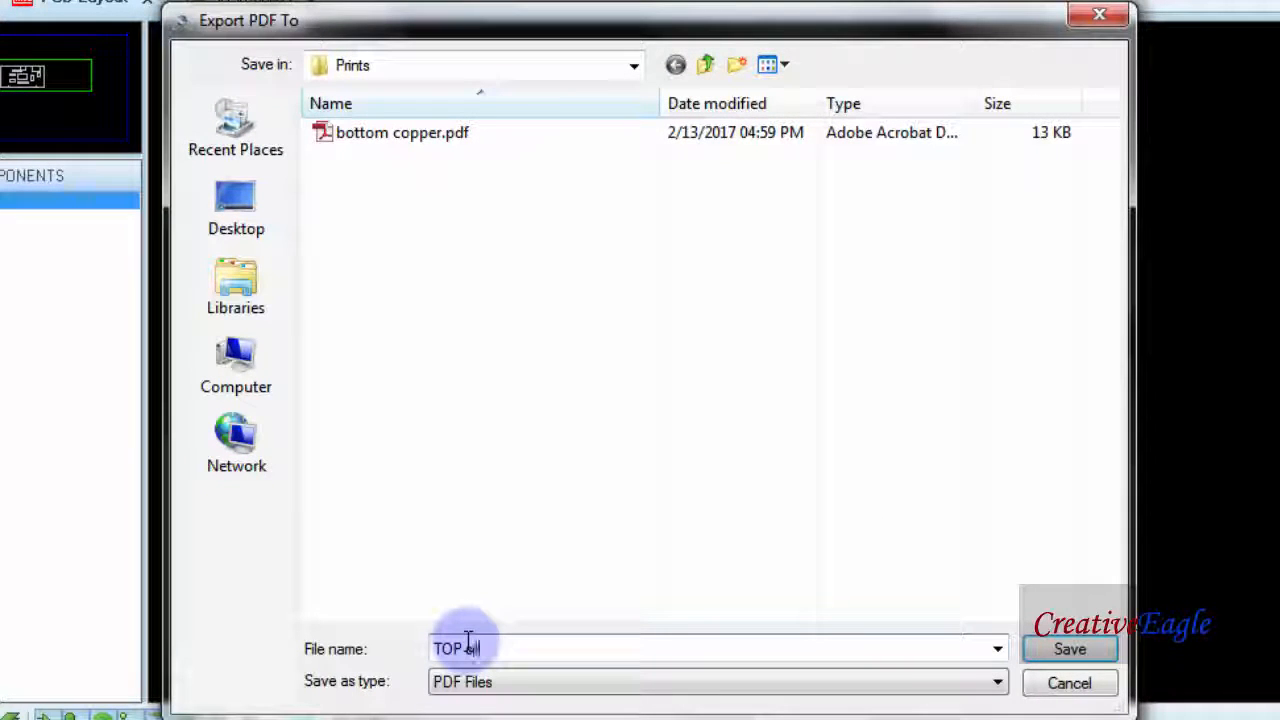
{"action": "left_click", "coordinate": [1070, 648]}
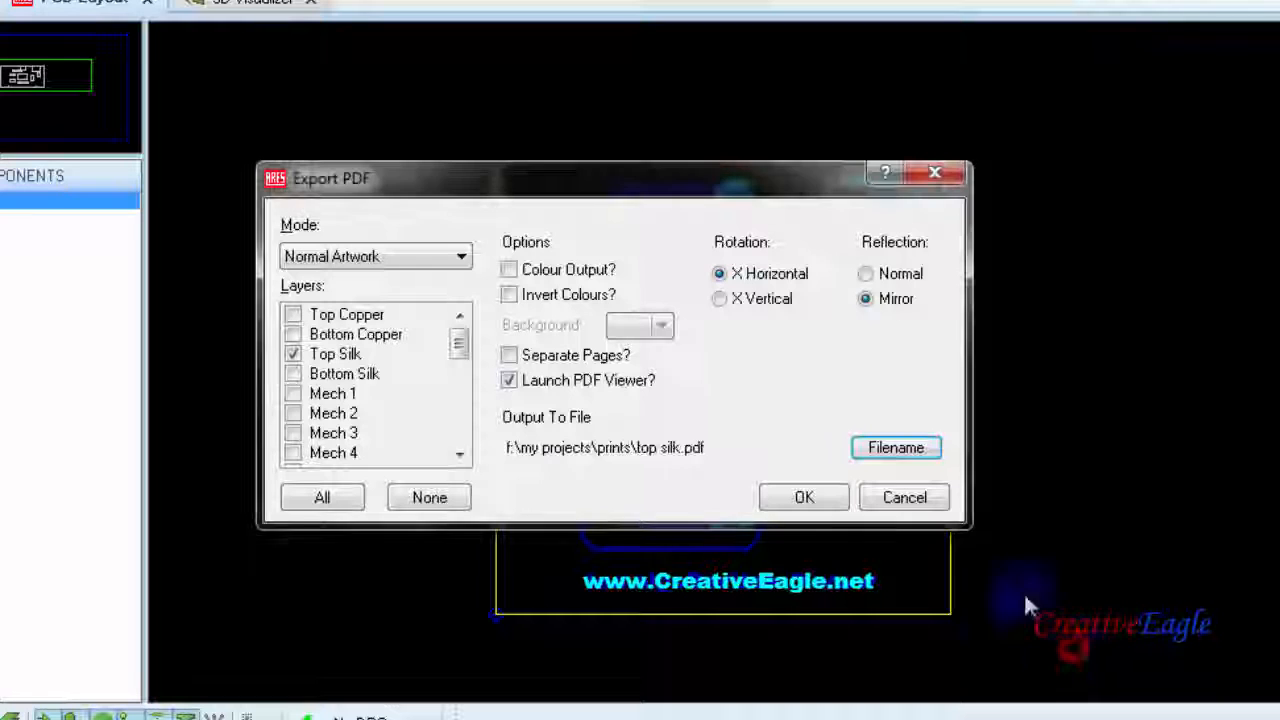
Run the export to generate the mirrored top silk PDF.
{"action": "left_click", "coordinate": [804, 496]}
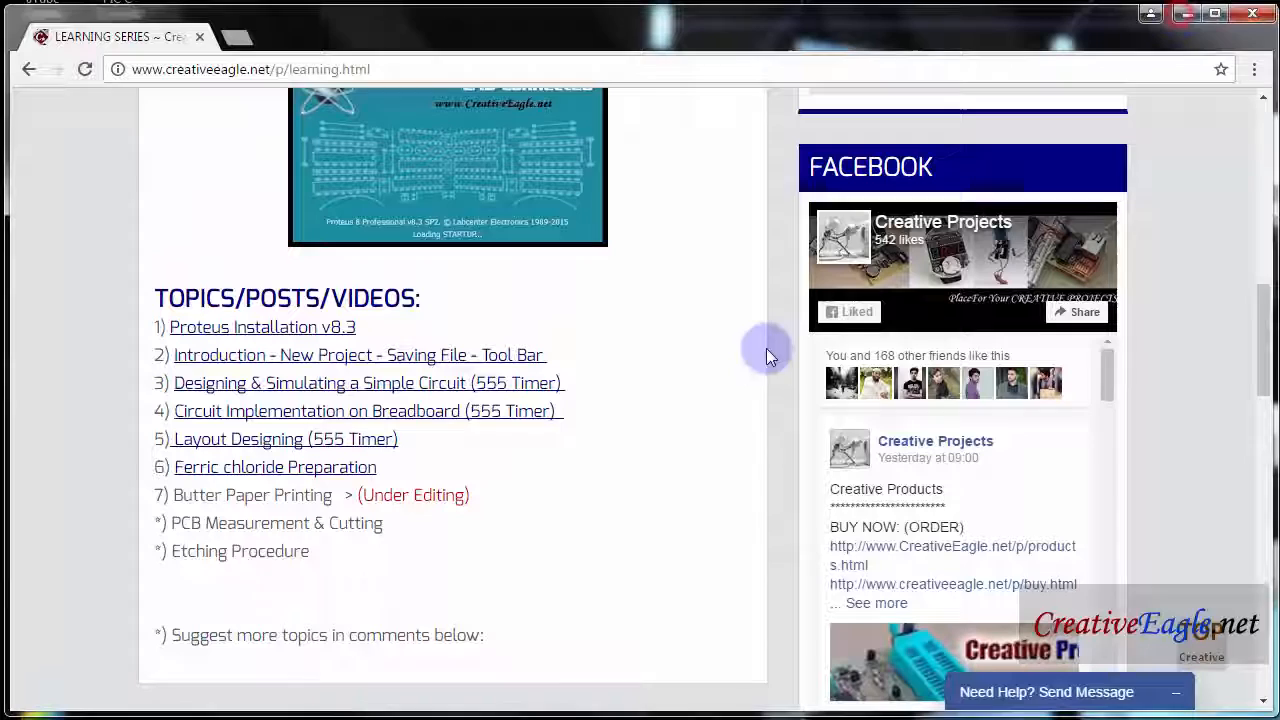
{"action": "mouse_move", "coordinate": [638, 250]}
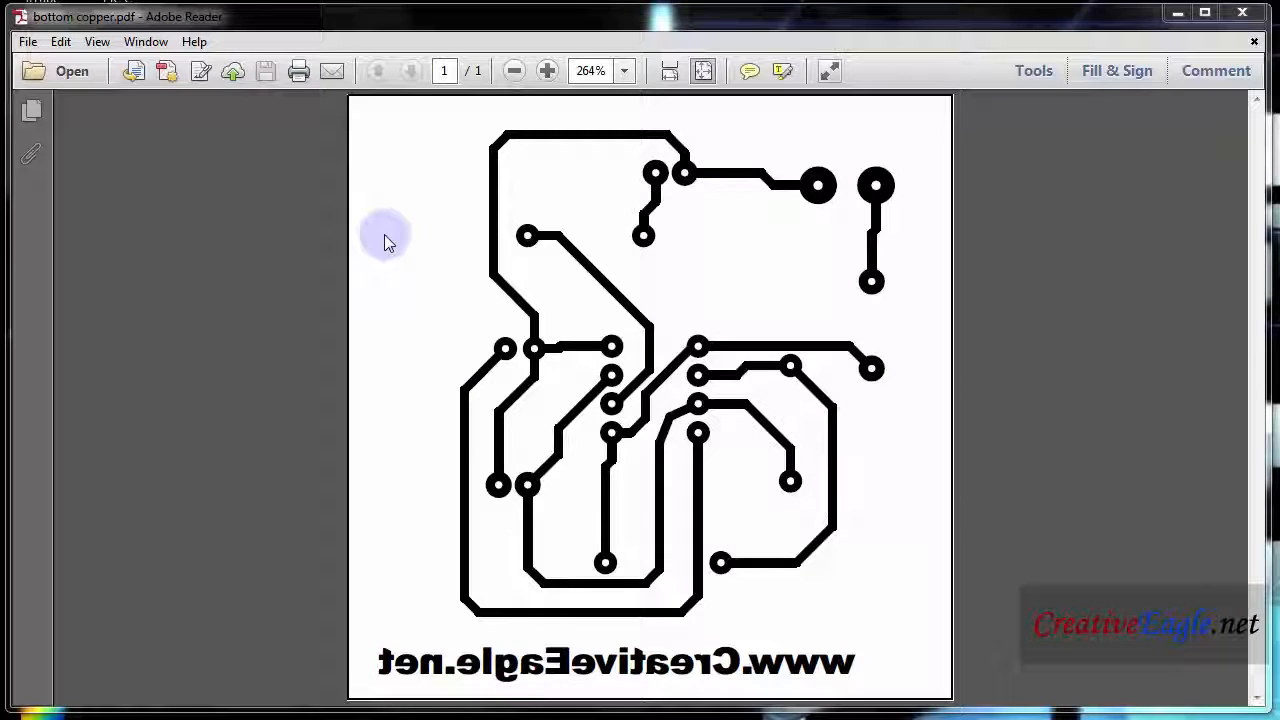
{"action": "mouse_move", "coordinate": [300, 78]}
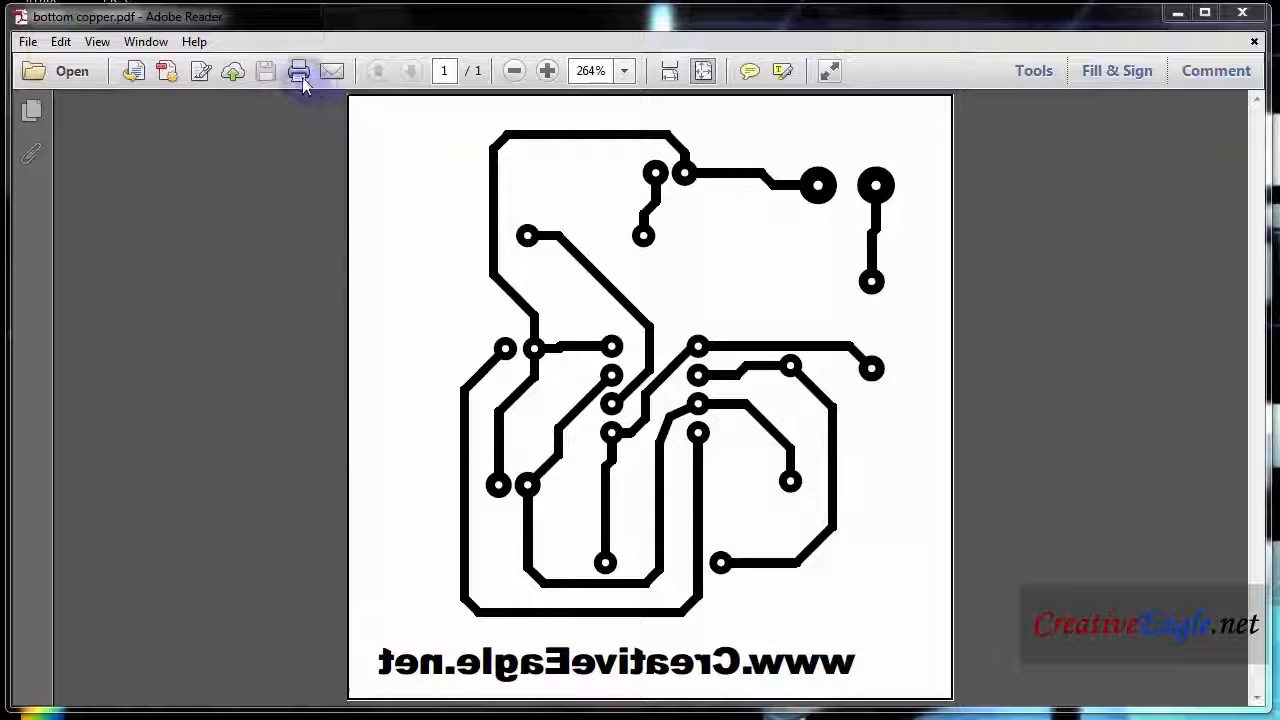
Print the PCB artwork from Adobe Reader at a custom scale of 100%.
{"action": "left_click", "coordinate": [300, 70]}
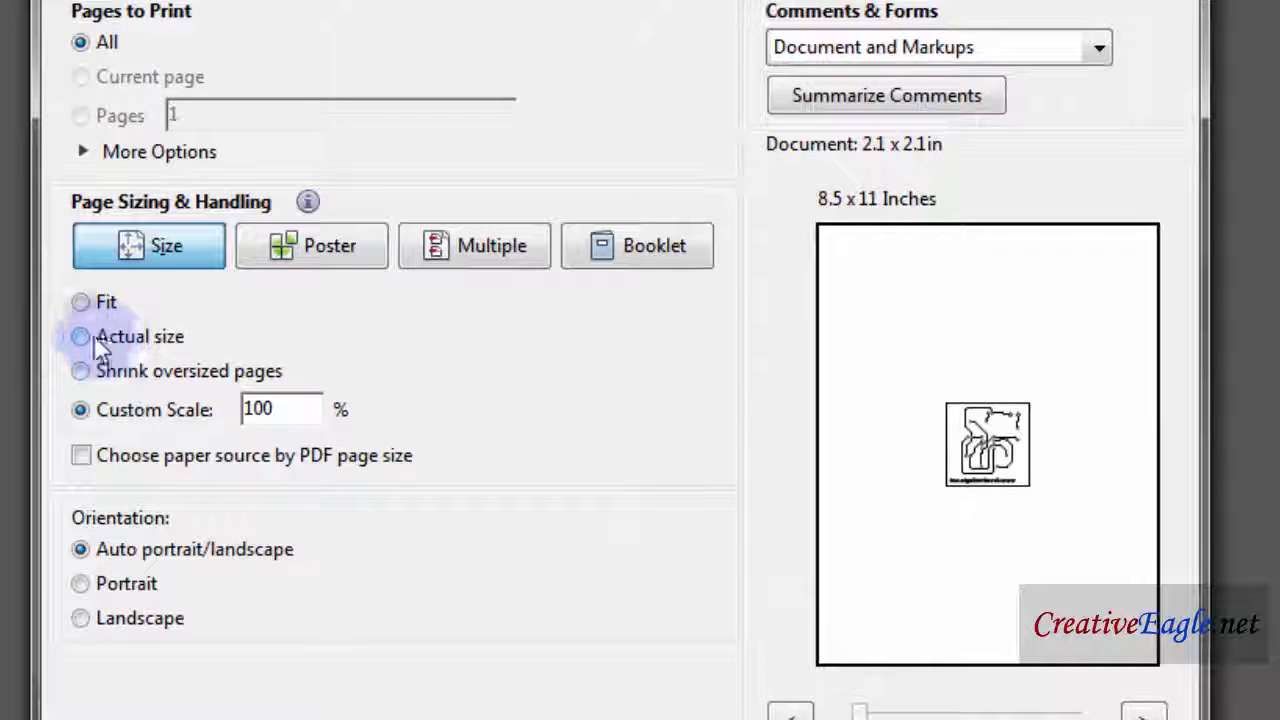
{"action": "left_click", "coordinate": [80, 336]}
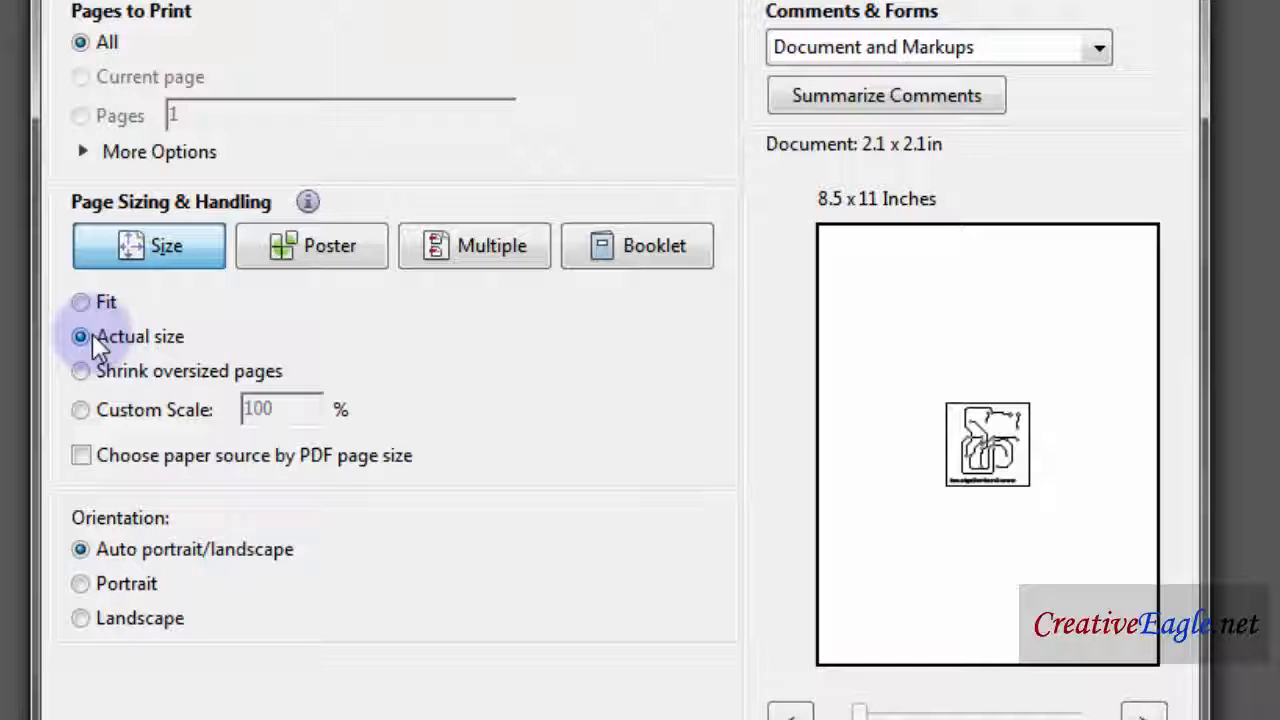
{"action": "left_click", "coordinate": [80, 410]}
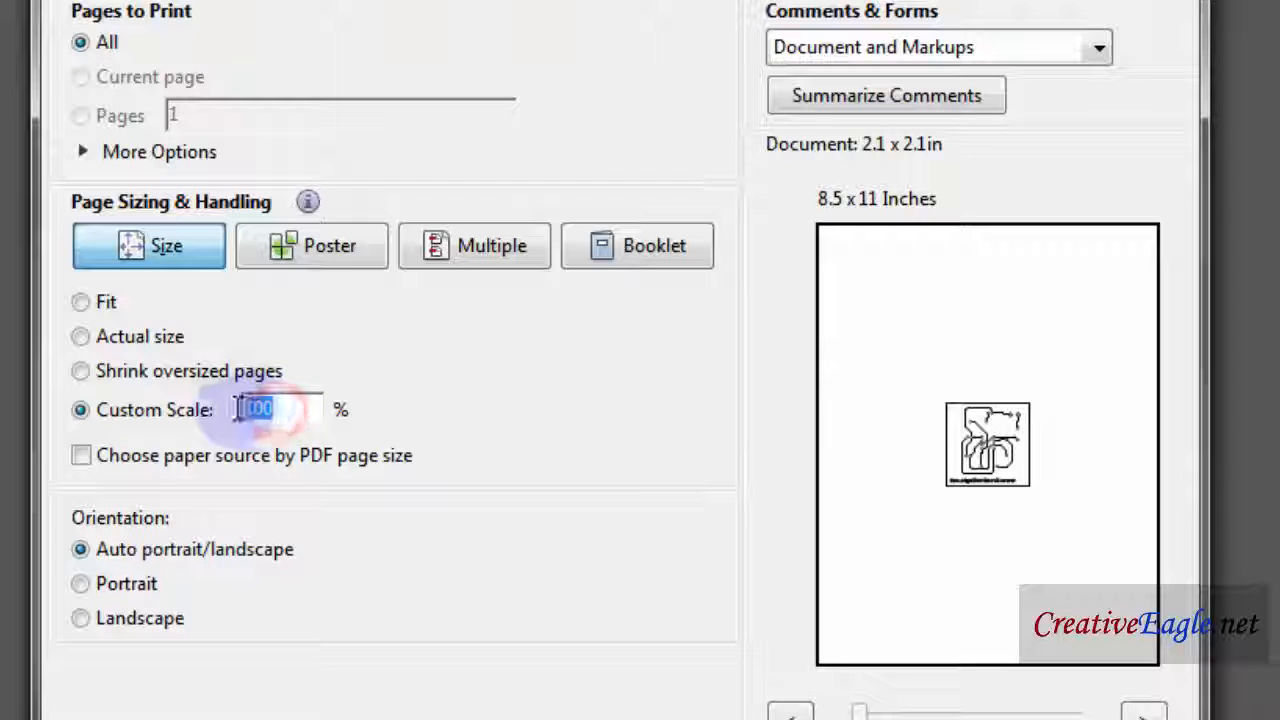
{"action": "type", "text": "500"}
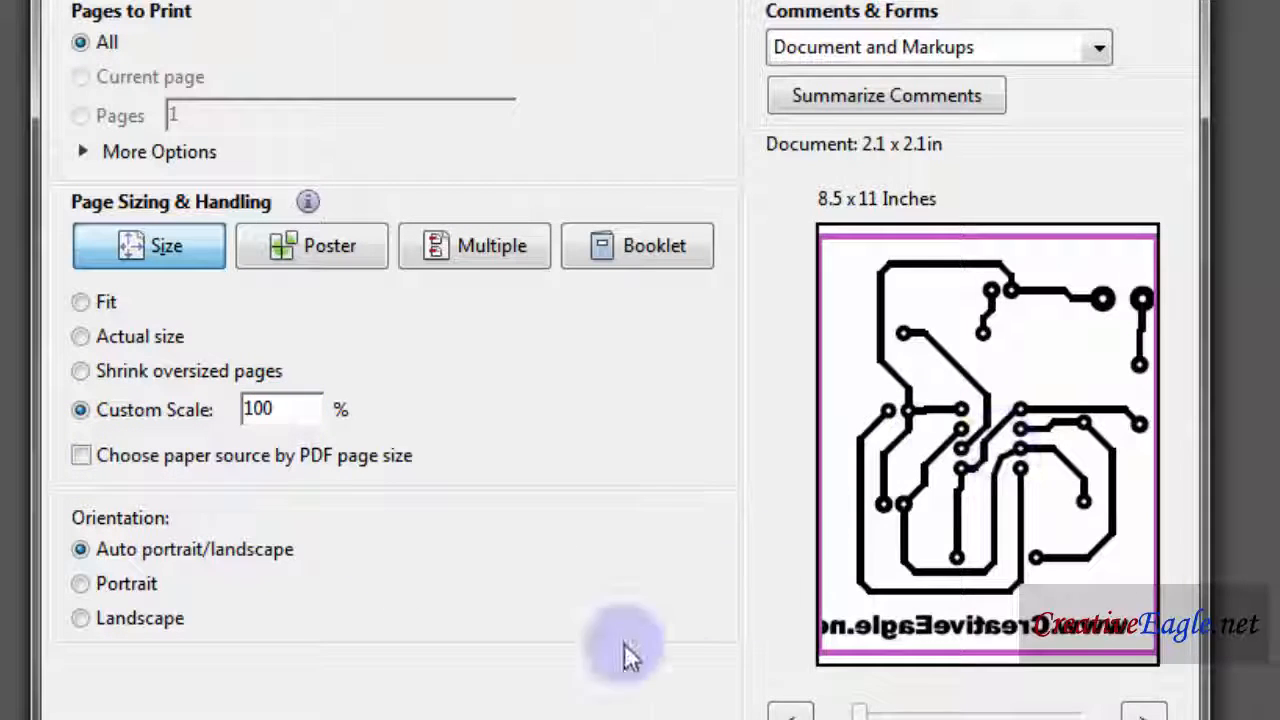
{"action": "left_click", "coordinate": [80, 336]}
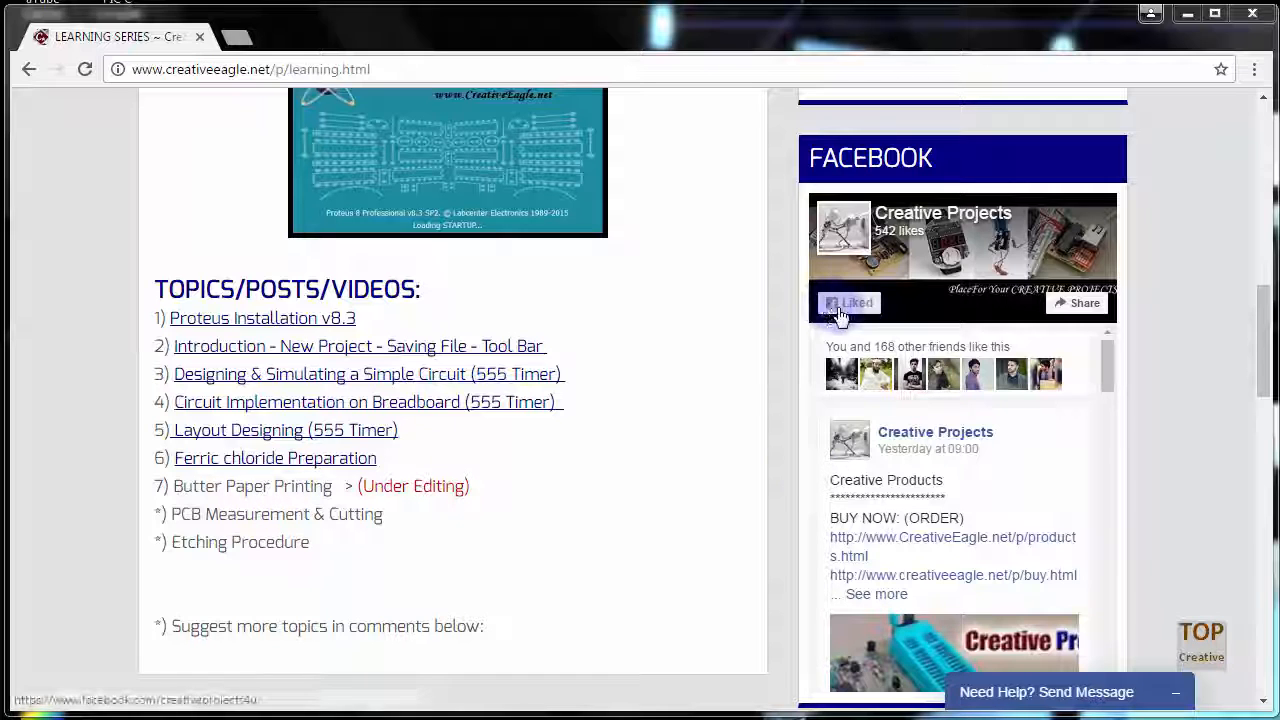
{"action": "scroll", "scroll_direction": "down", "scroll_amount": 3}
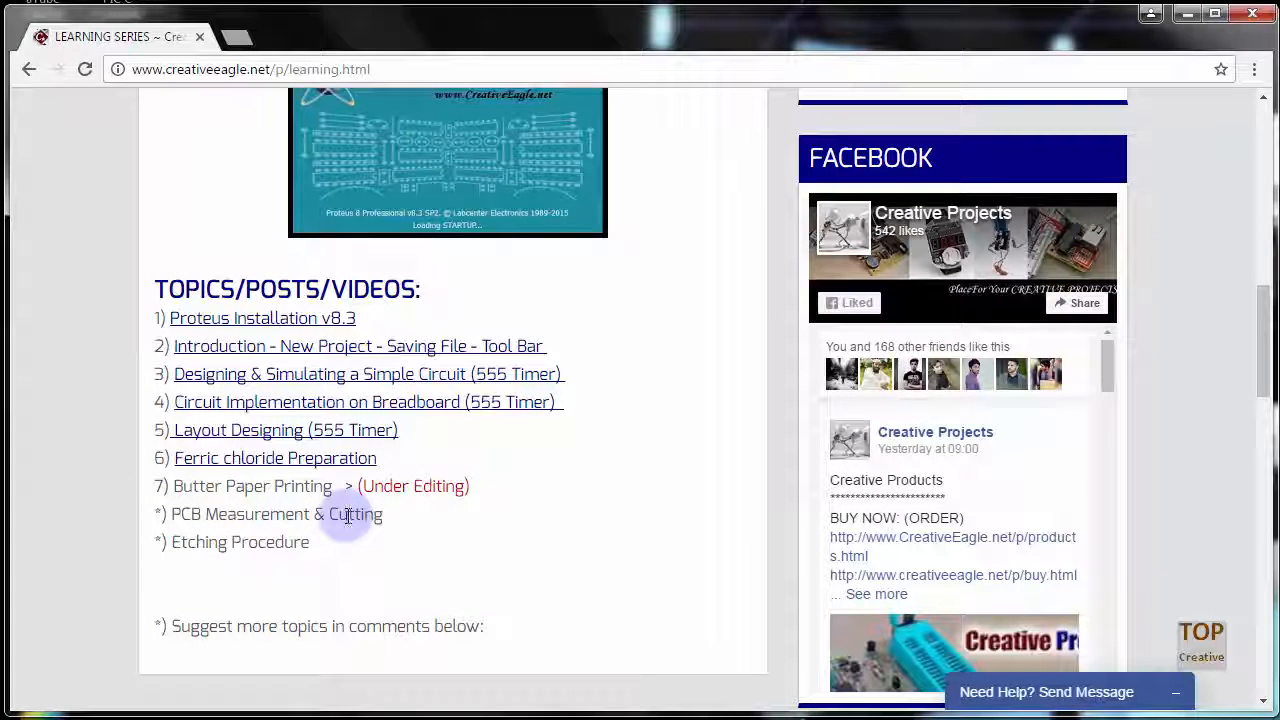
{"action": "mouse_move", "coordinate": [536, 476]}
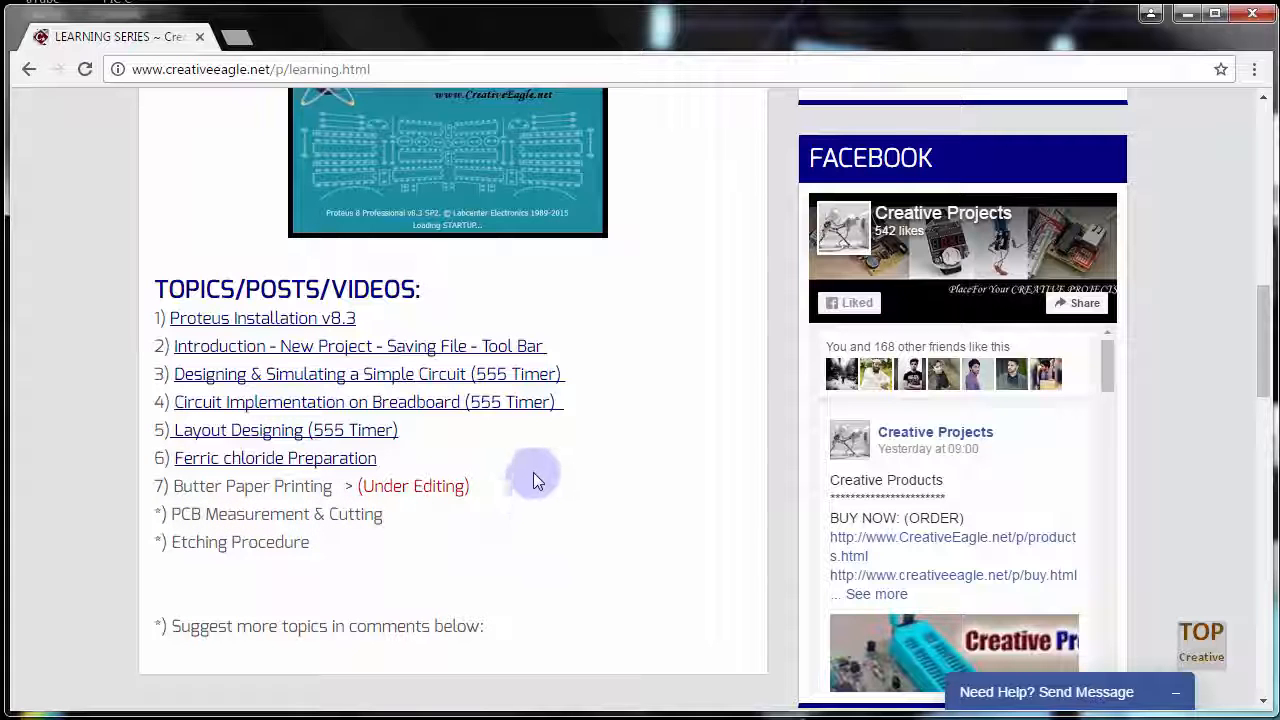